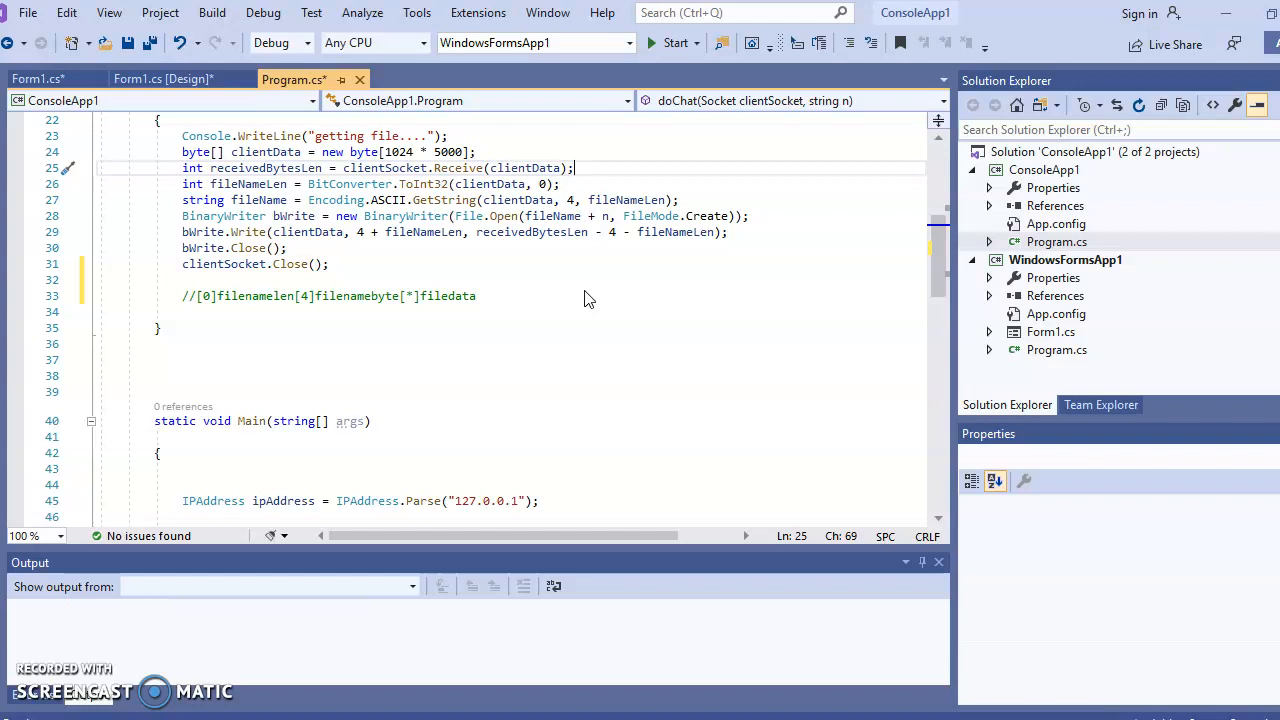
mouse_move(635, 263)
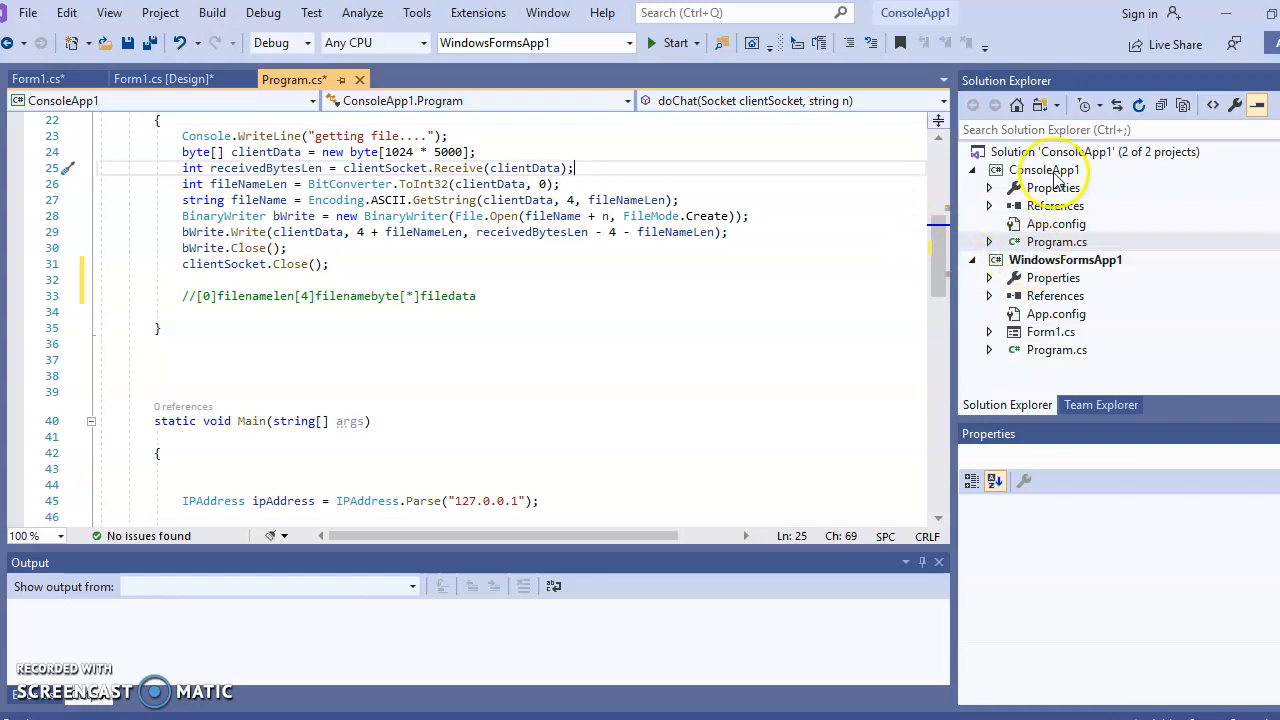
Step: Show the ConsoleApp1 project's properties and adjust the panels in the workspace
left_click(1045, 170)
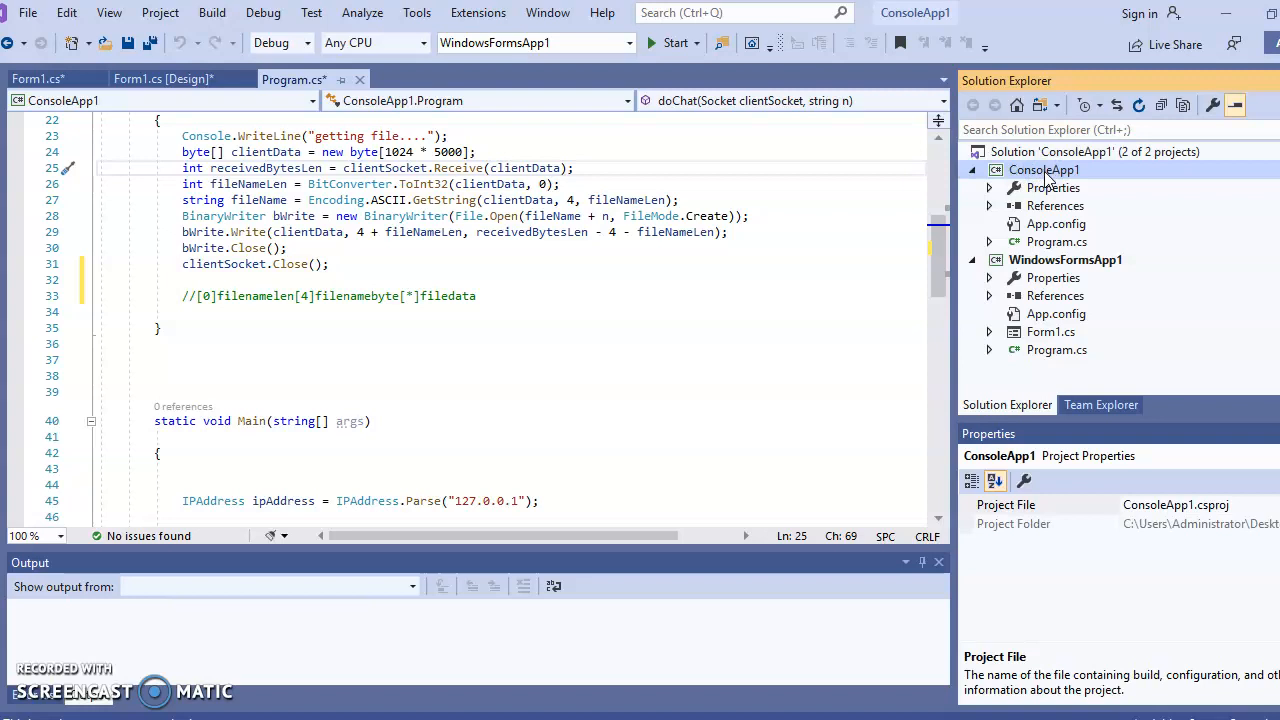
mouse_move(938, 216)
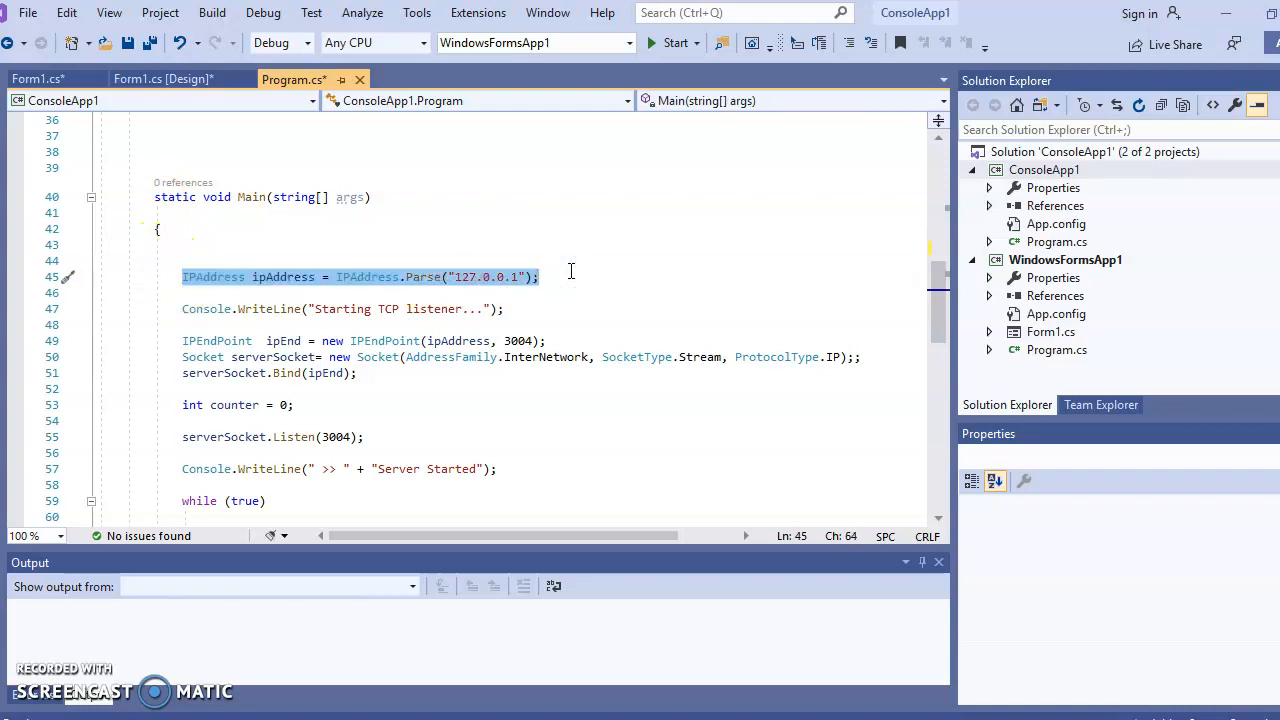
left_click(498, 308)
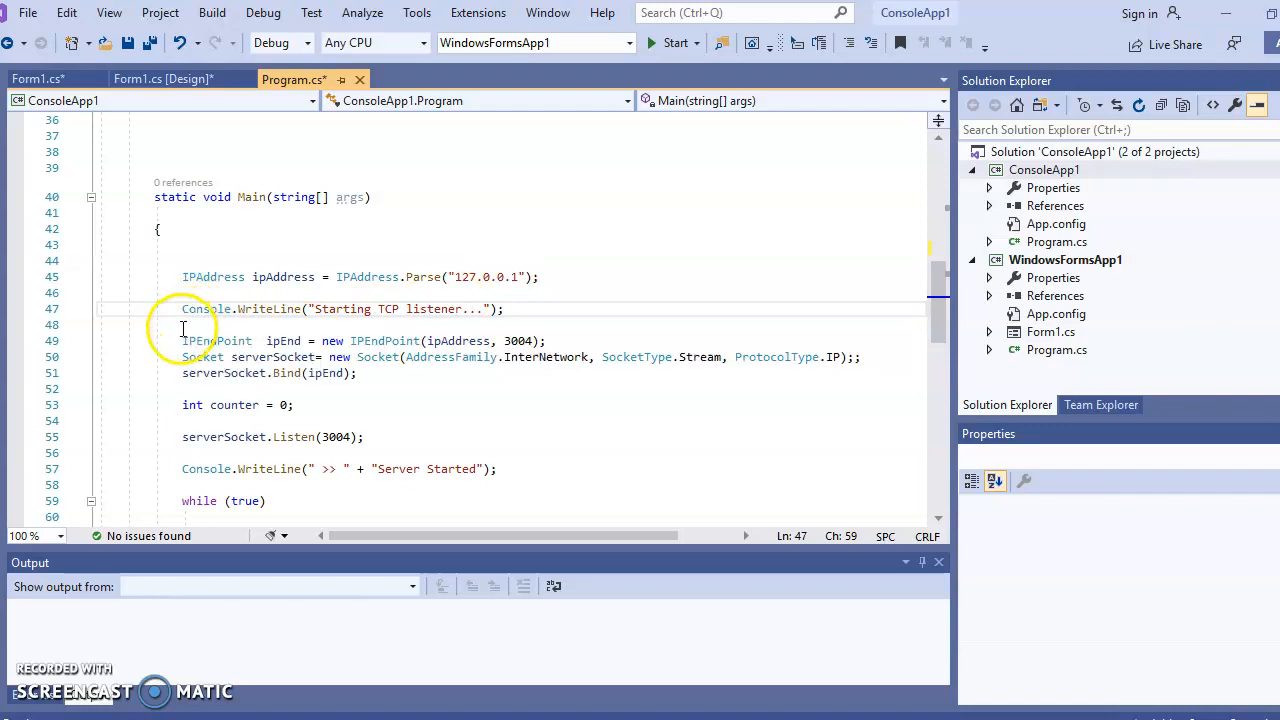
left_click_drag(182, 340, 545, 340)
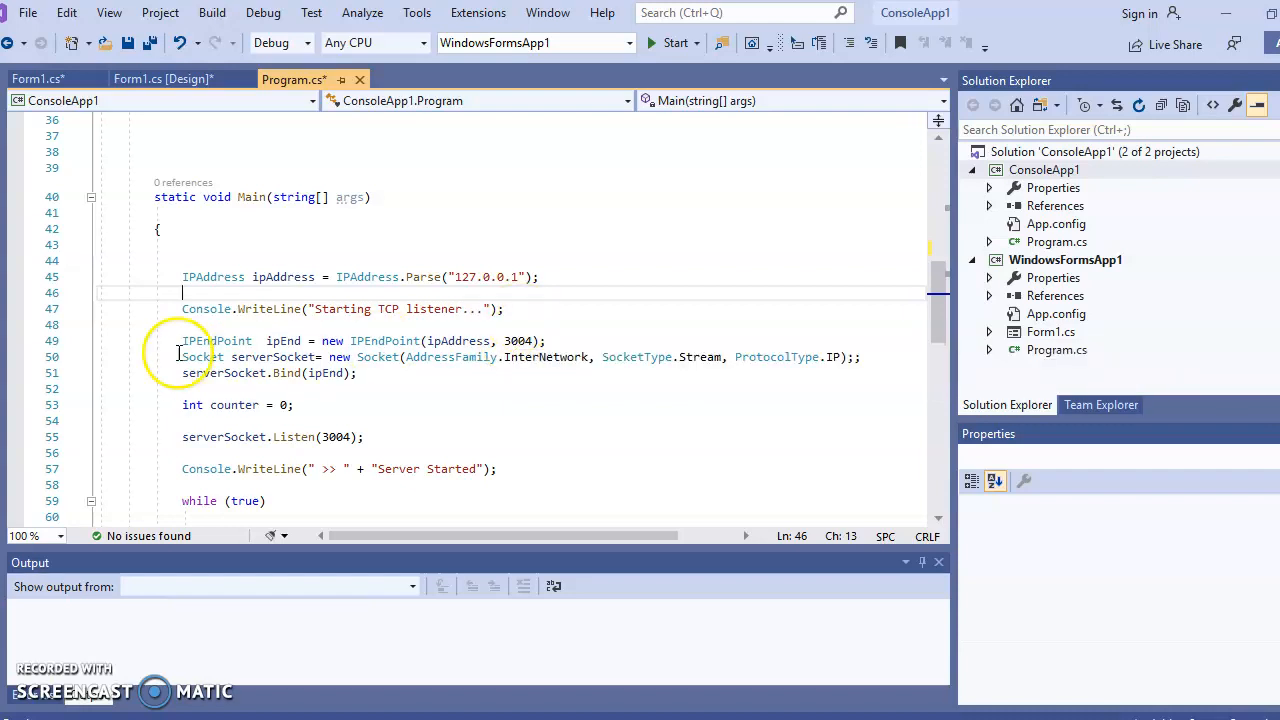
left_click_drag(182, 357, 355, 373)
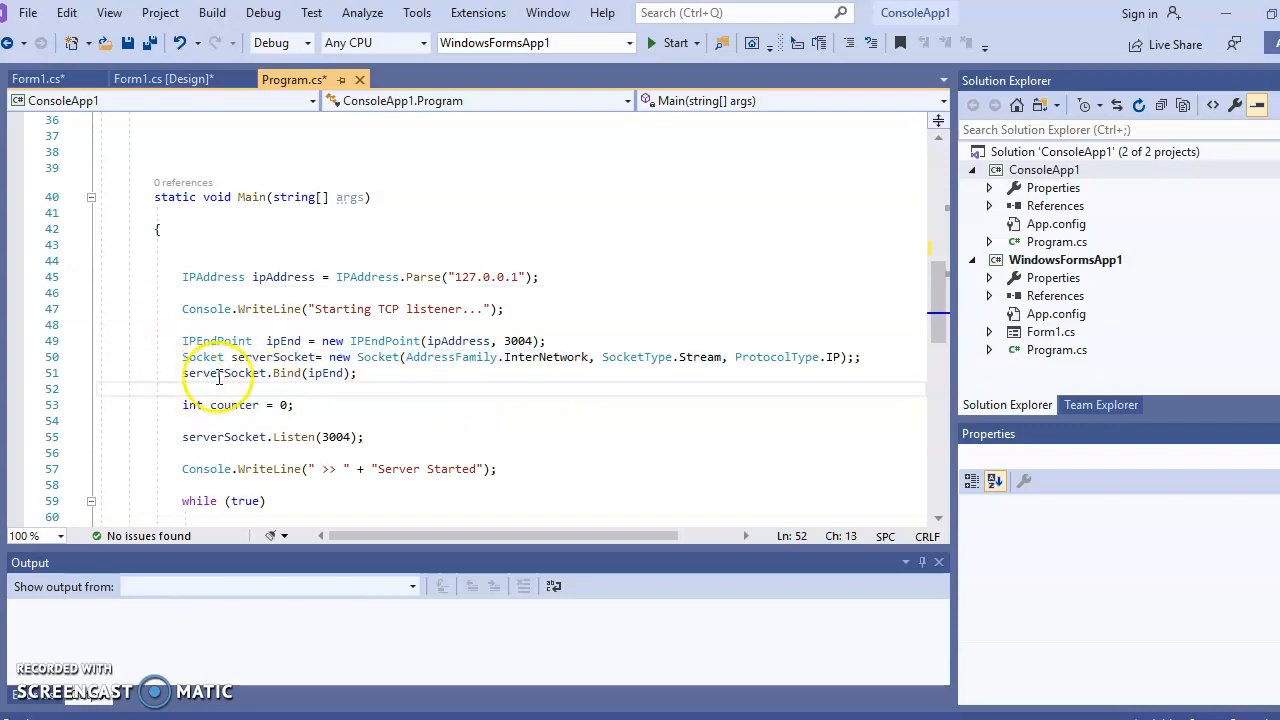
mouse_move(287, 341)
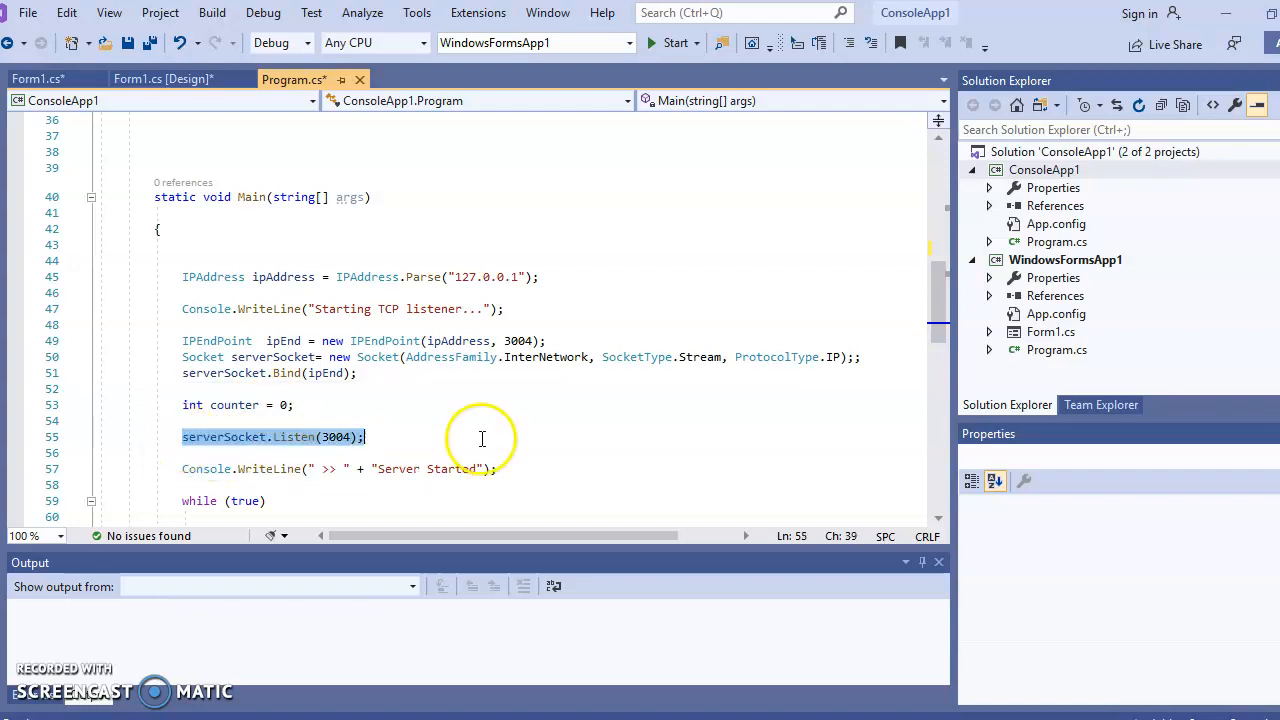
mouse_move(861, 293)
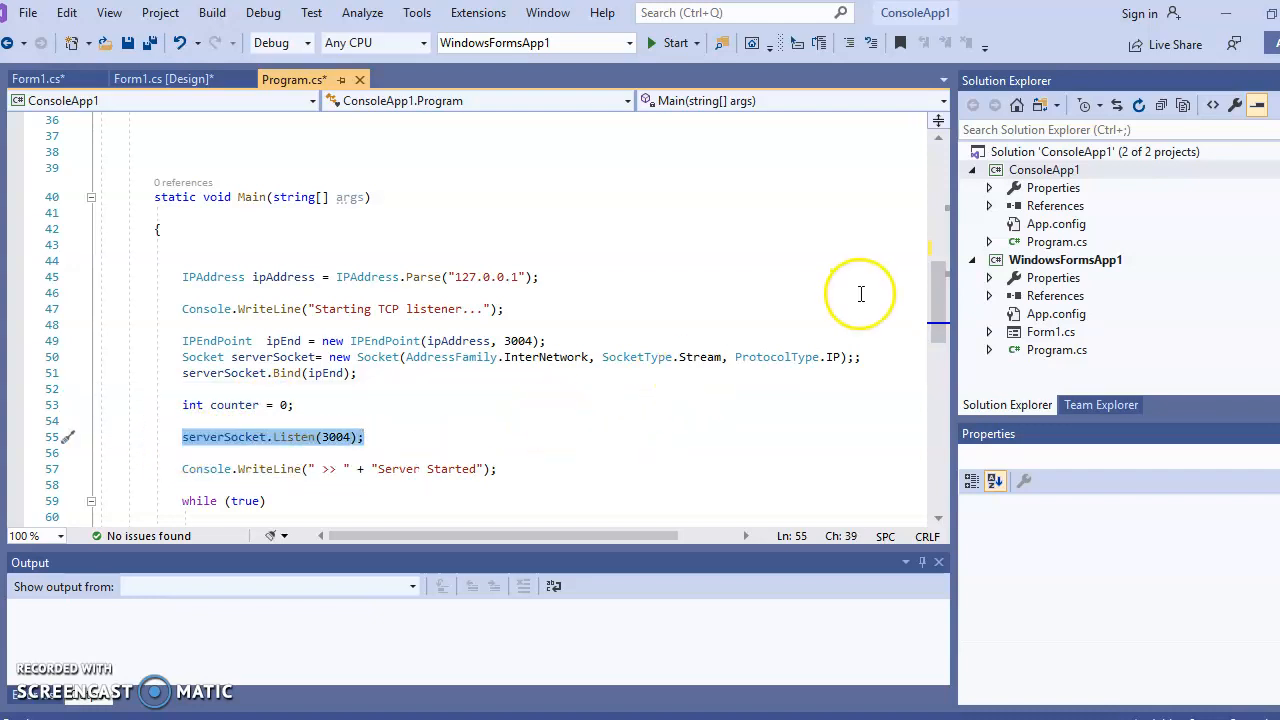
Step: Scroll Program.cs down to doChat, which receives the file name and data and writes the file
scroll("down", 3)
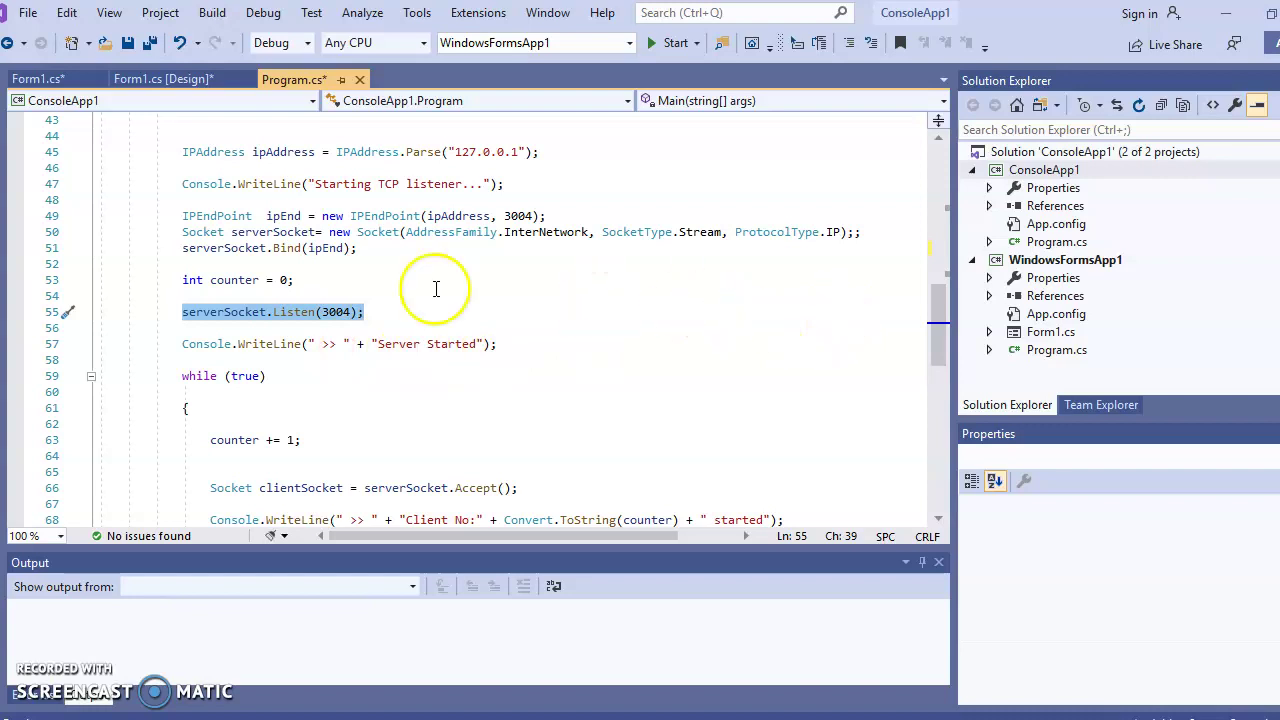
scroll("down", 3)
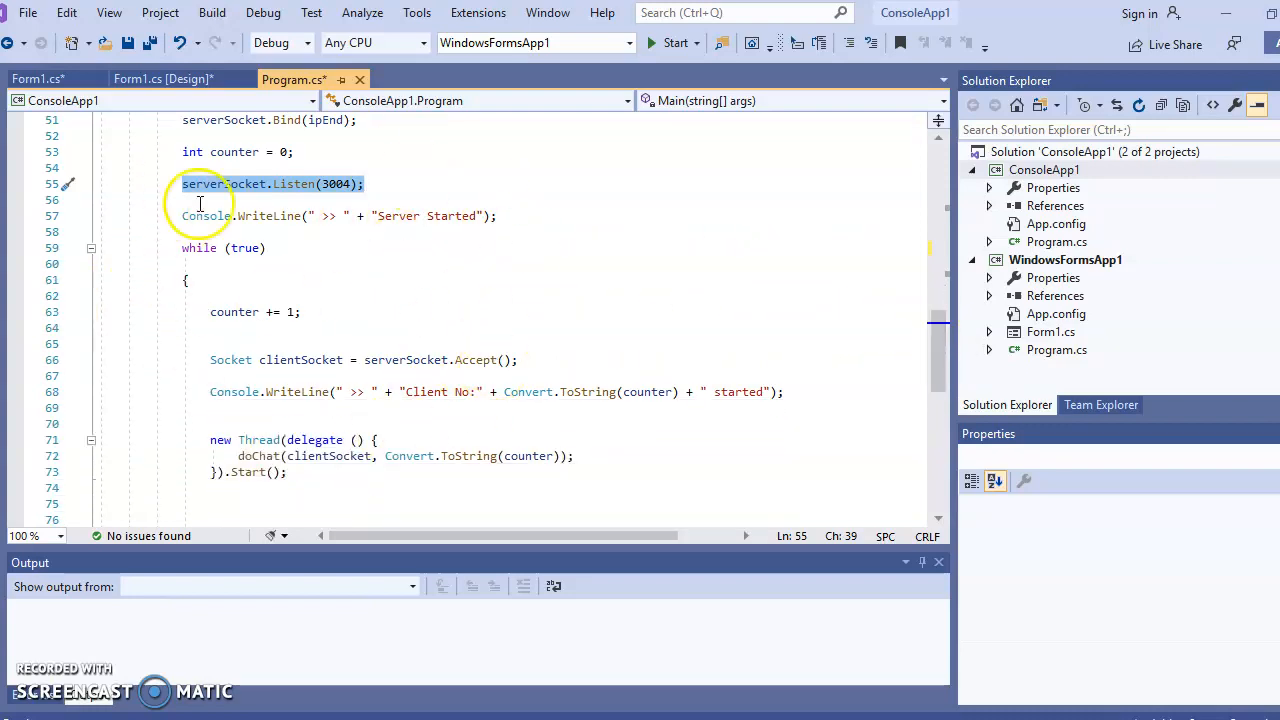
scroll("down", 3)
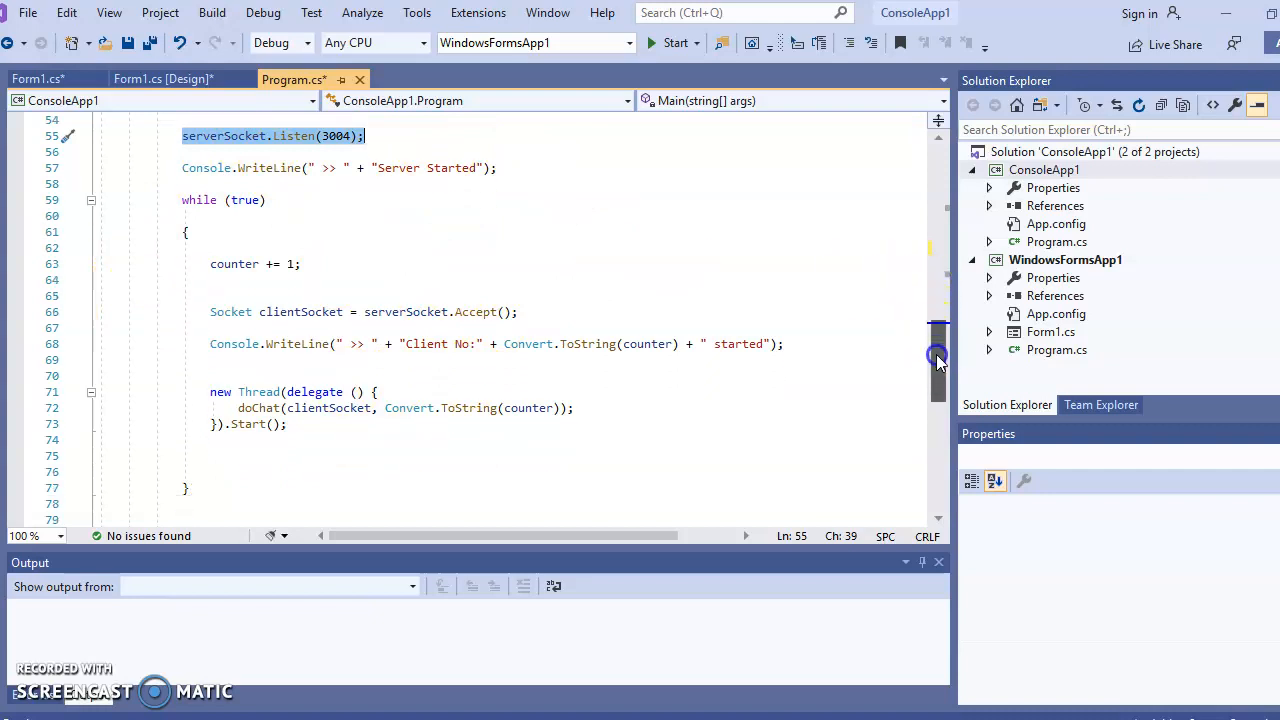
mouse_move(219, 302)
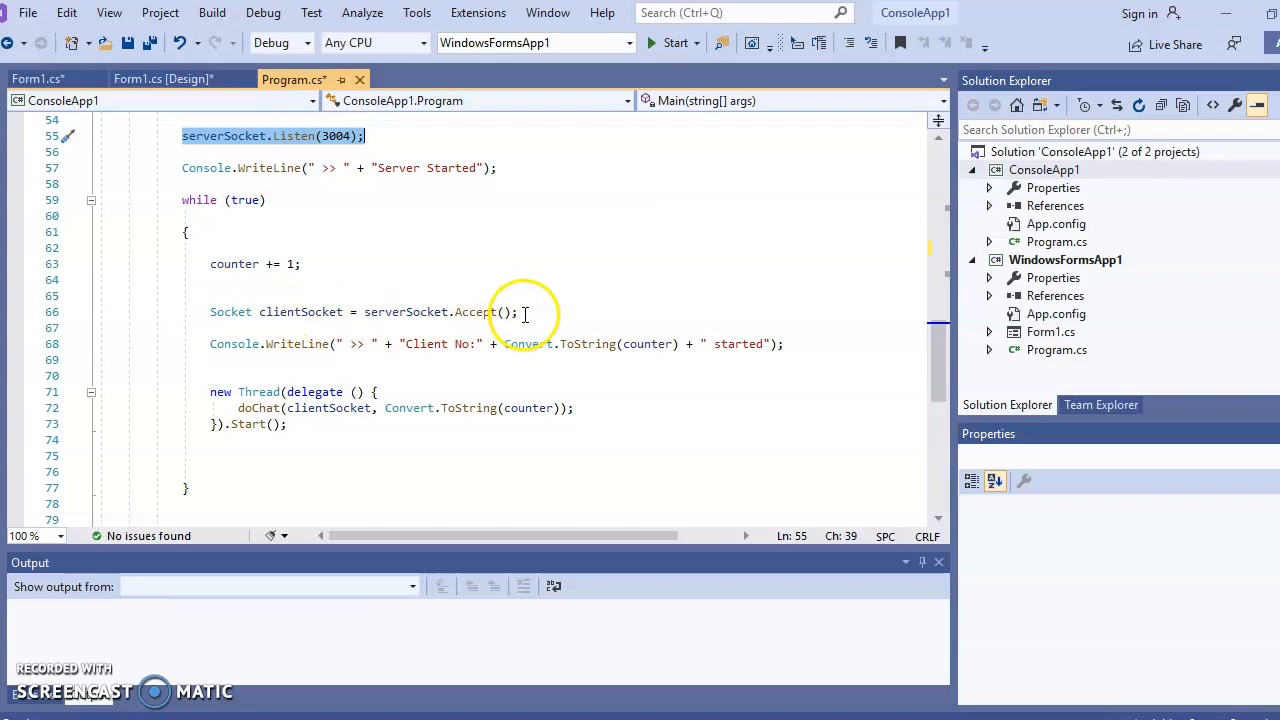
mouse_move(310, 311)
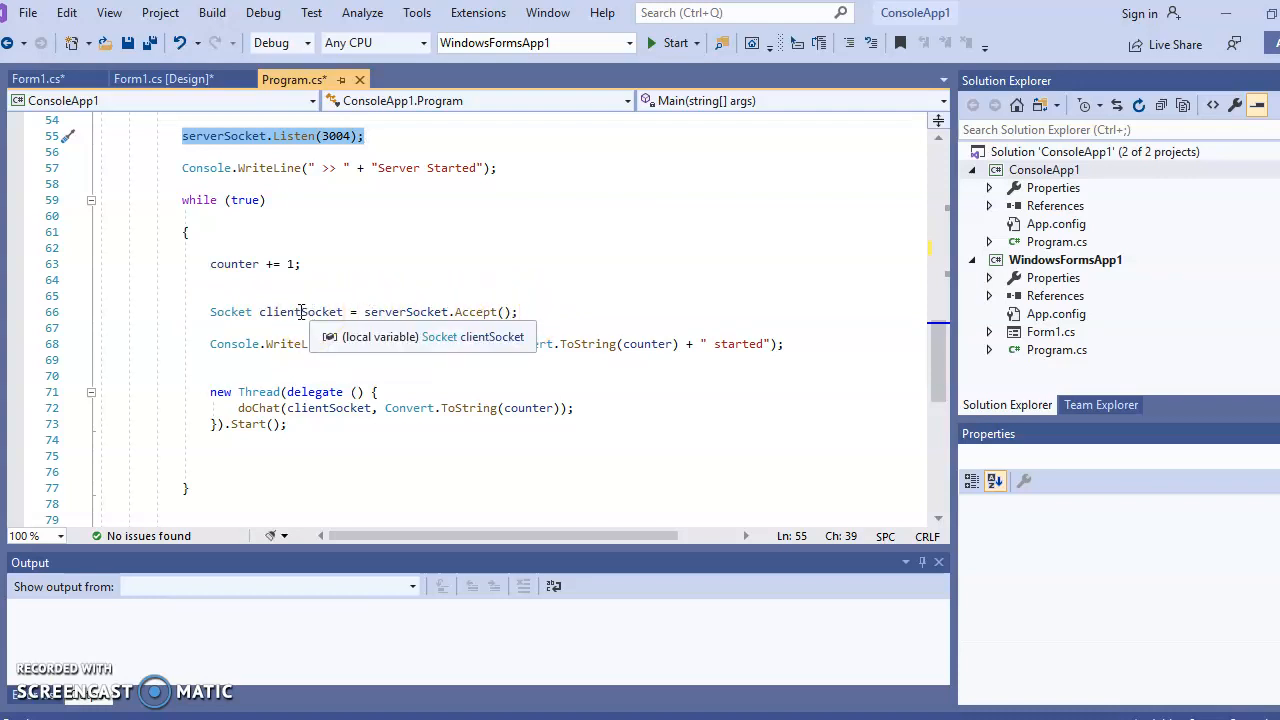
mouse_move(630, 288)
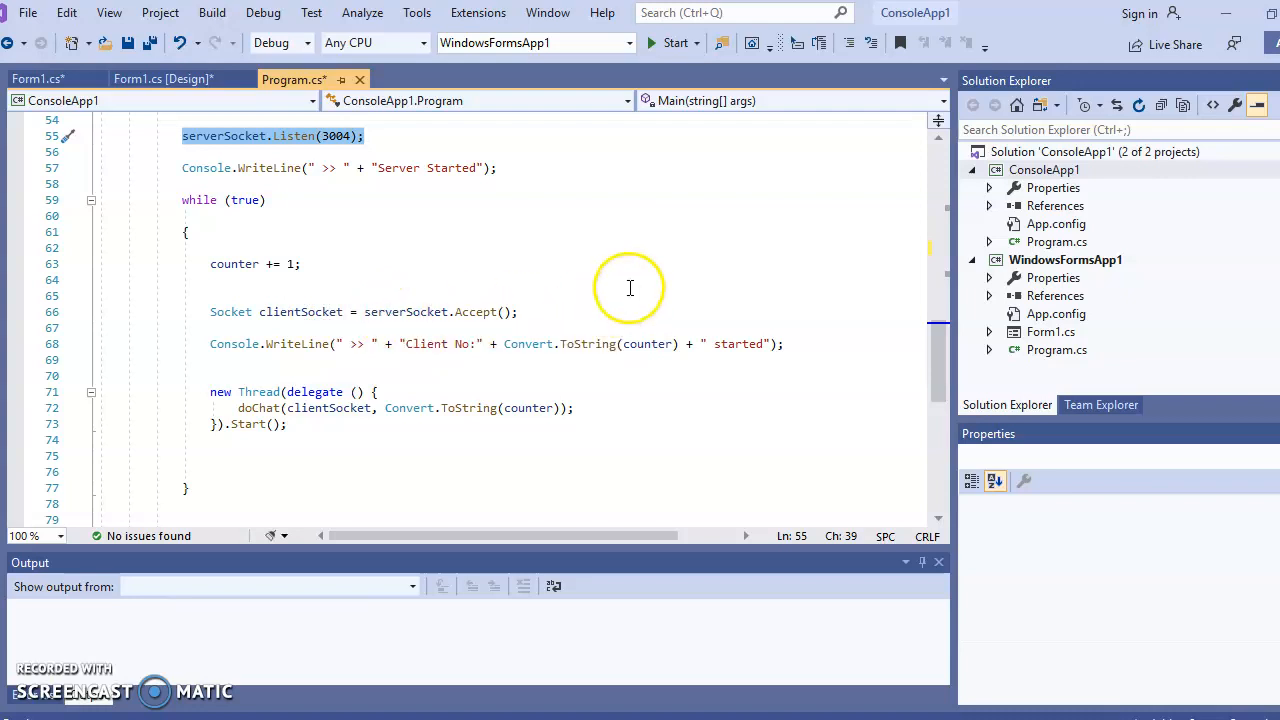
mouse_move(488, 311)
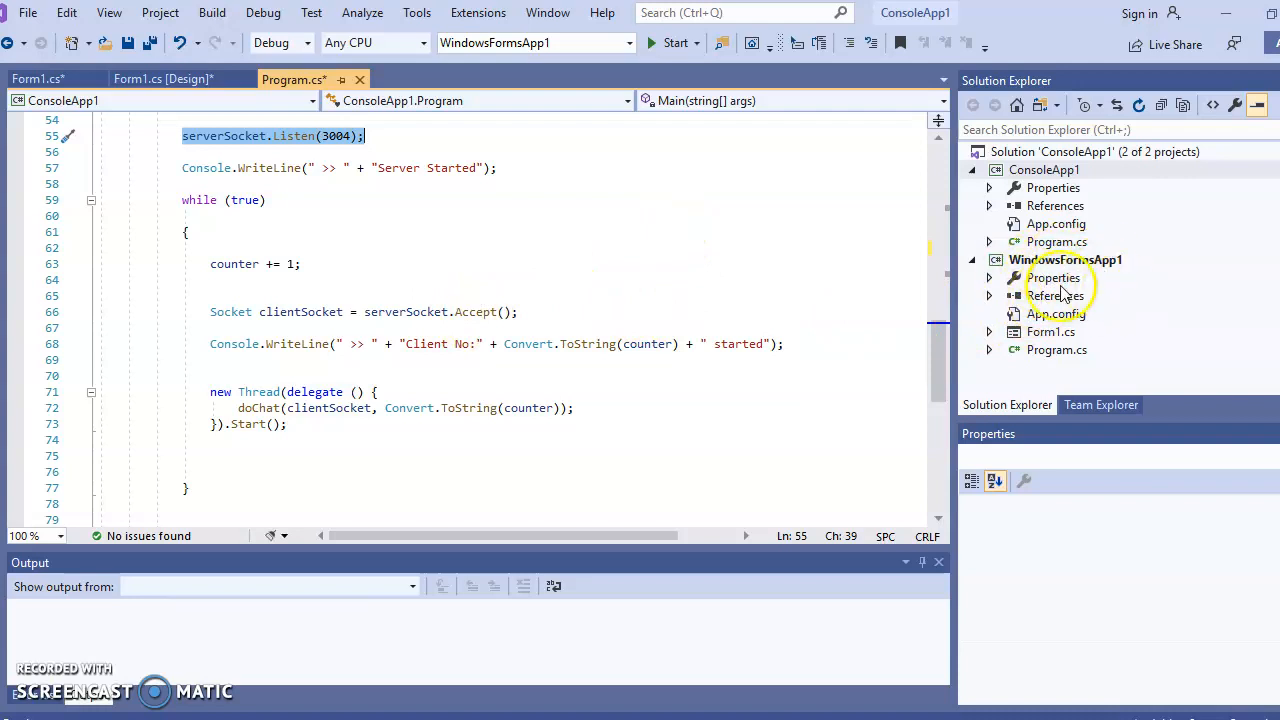
mouse_move(510, 296)
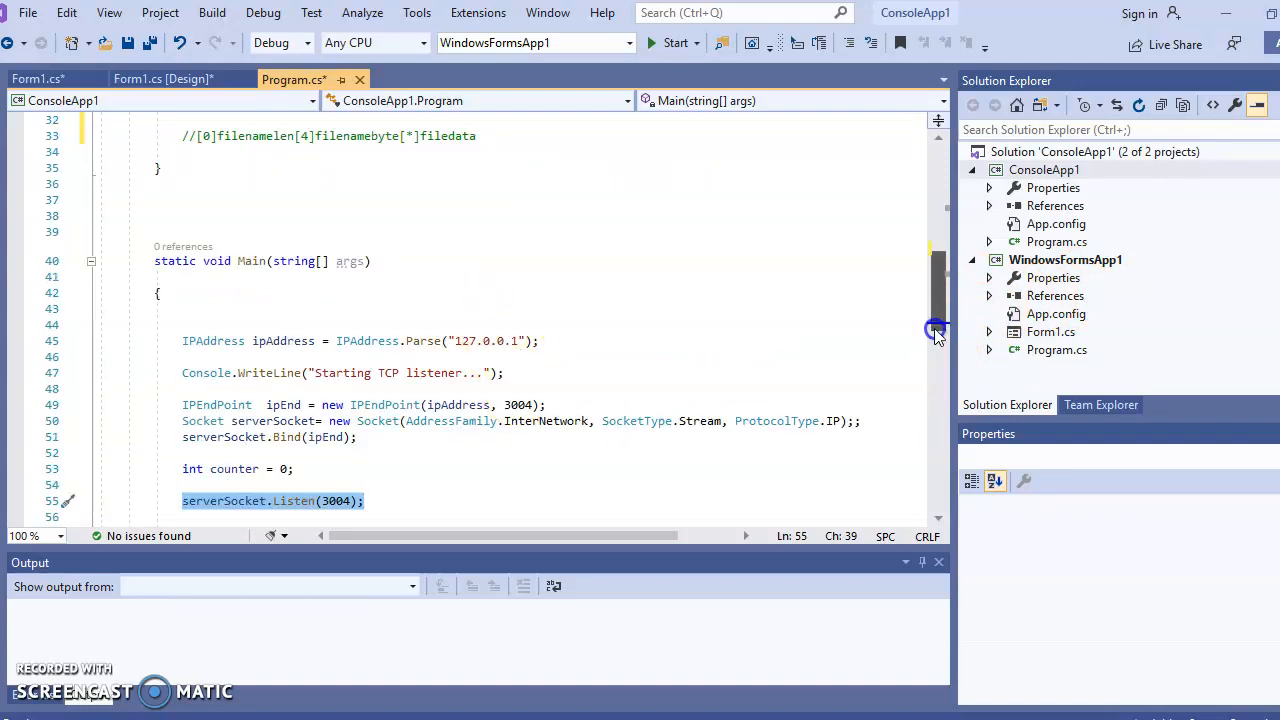
scroll("down", 3)
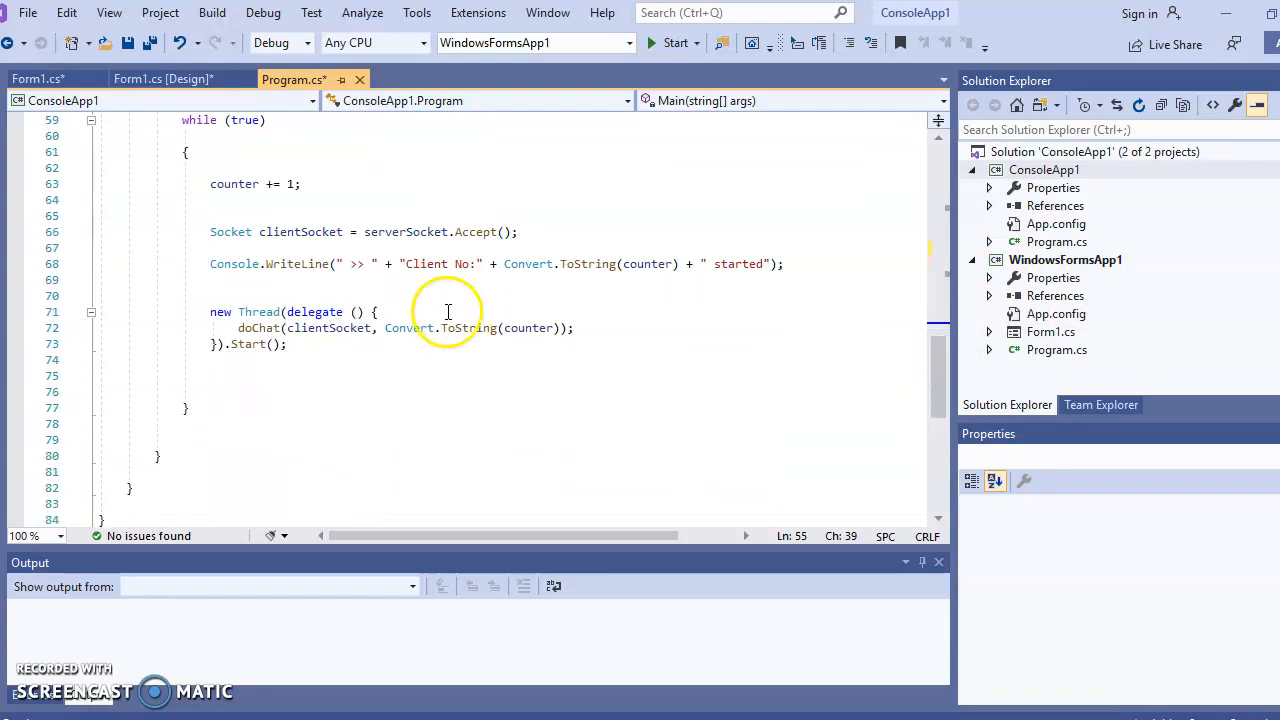
mouse_move(241, 210)
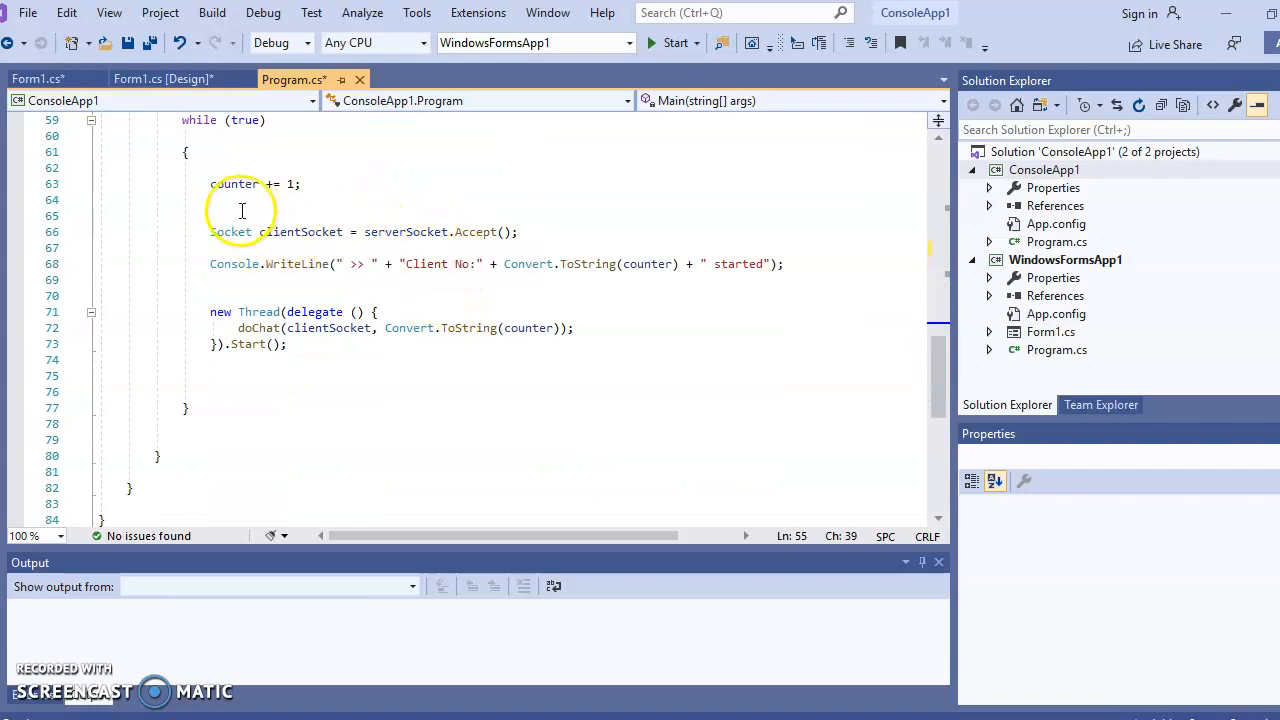
mouse_move(310, 298)
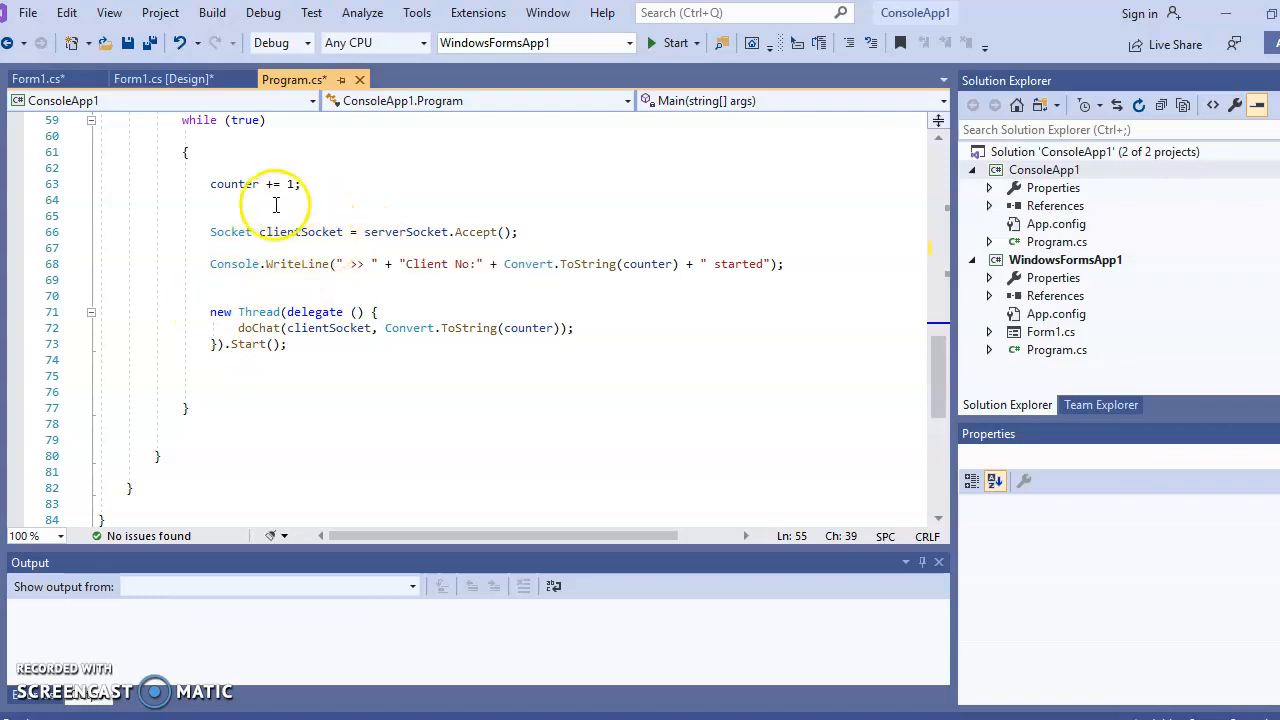
mouse_move(302, 231)
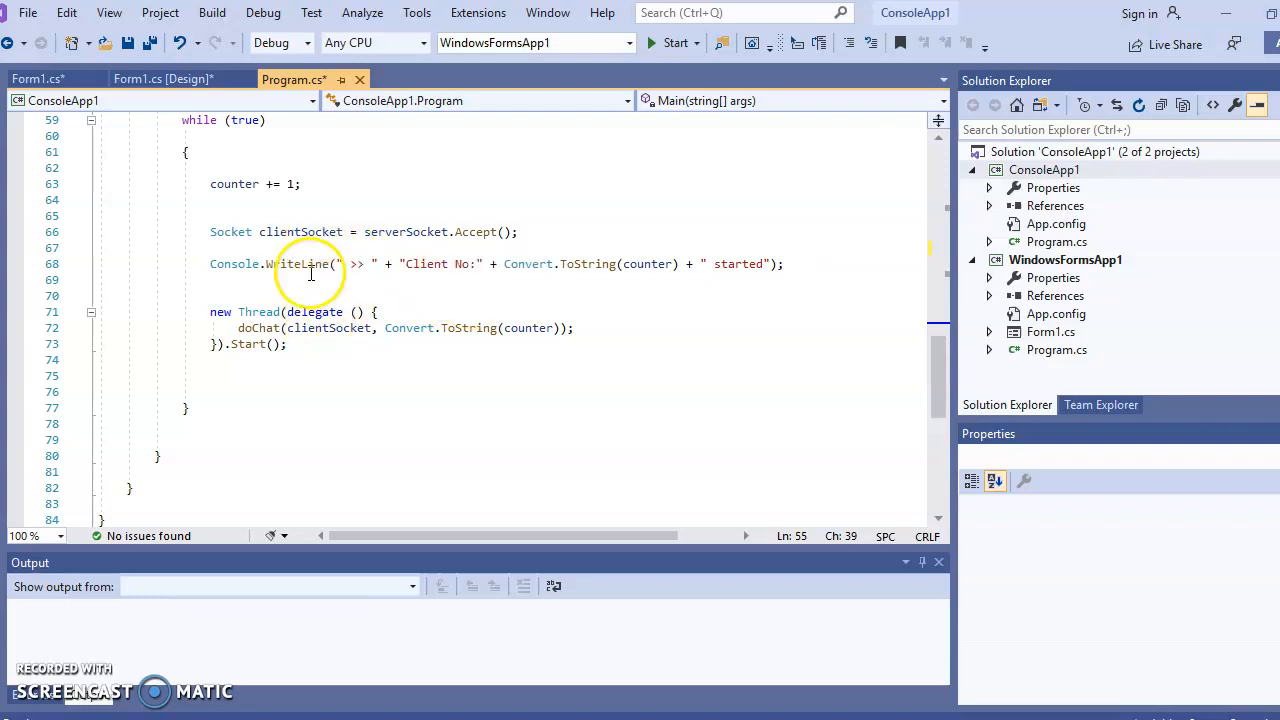
mouse_move(328, 231)
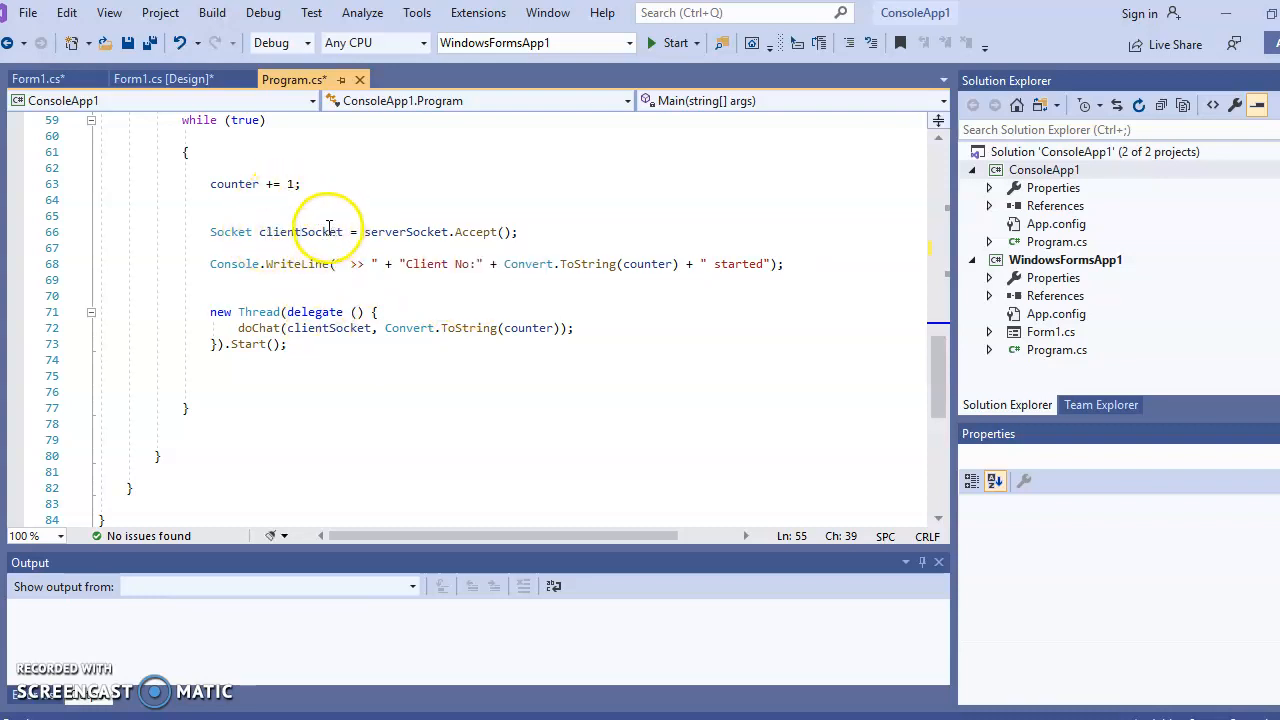
mouse_move(325, 328)
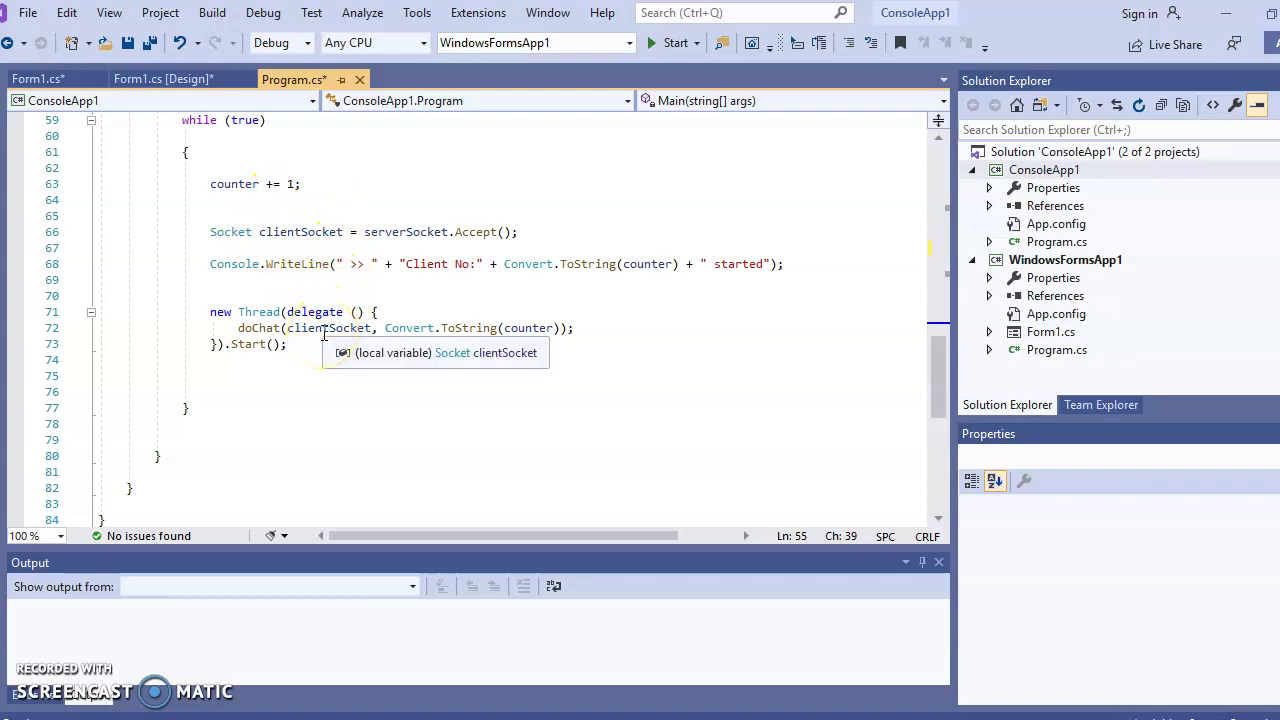
mouse_move(405, 328)
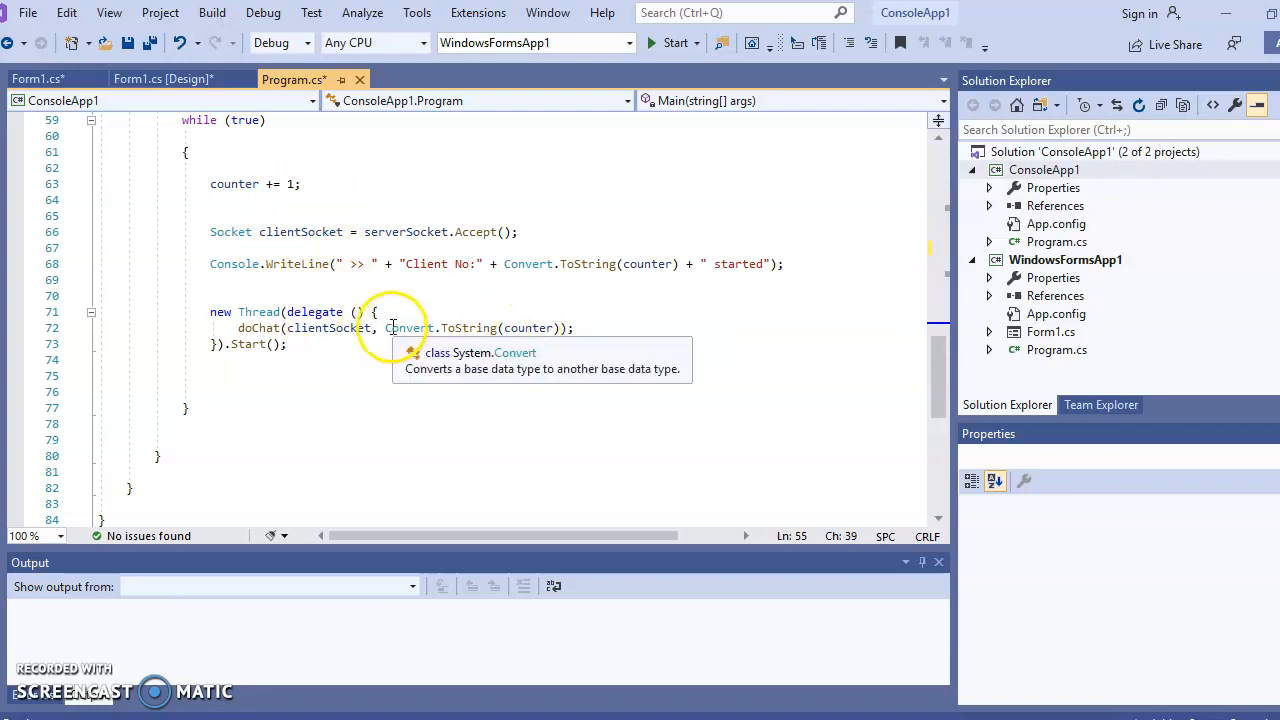
mouse_move(468, 333)
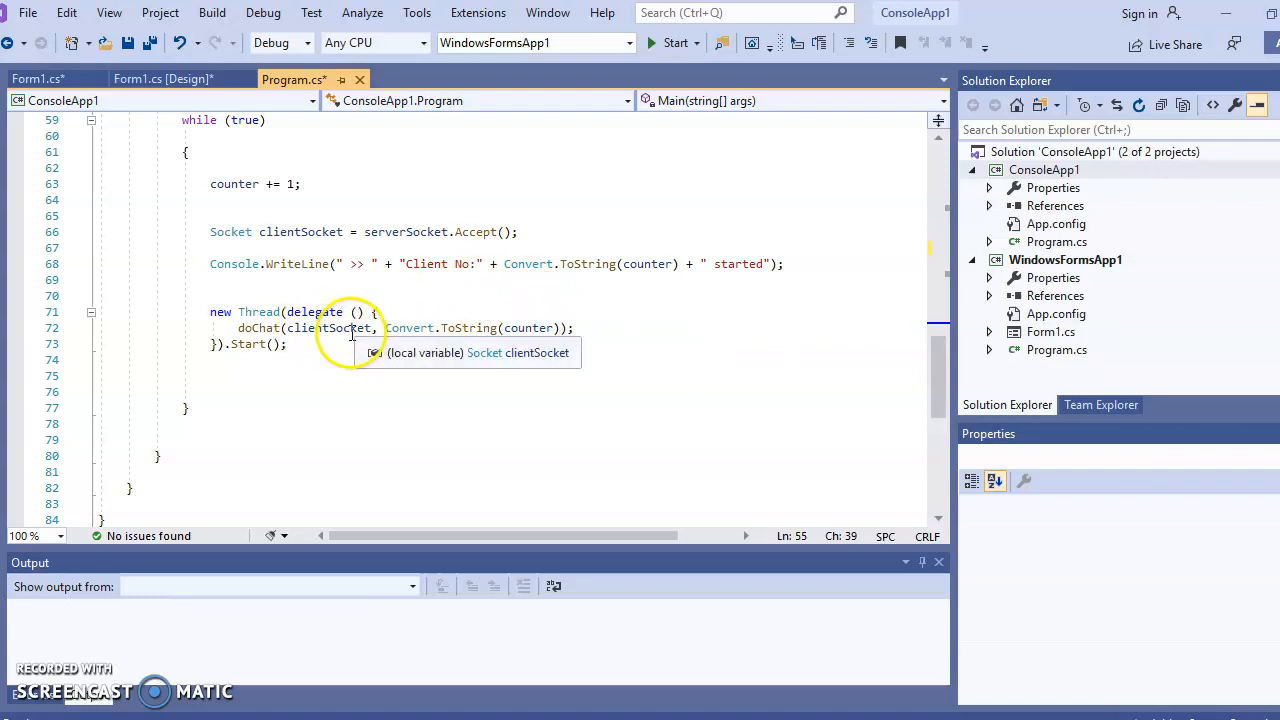
mouse_move(535, 328)
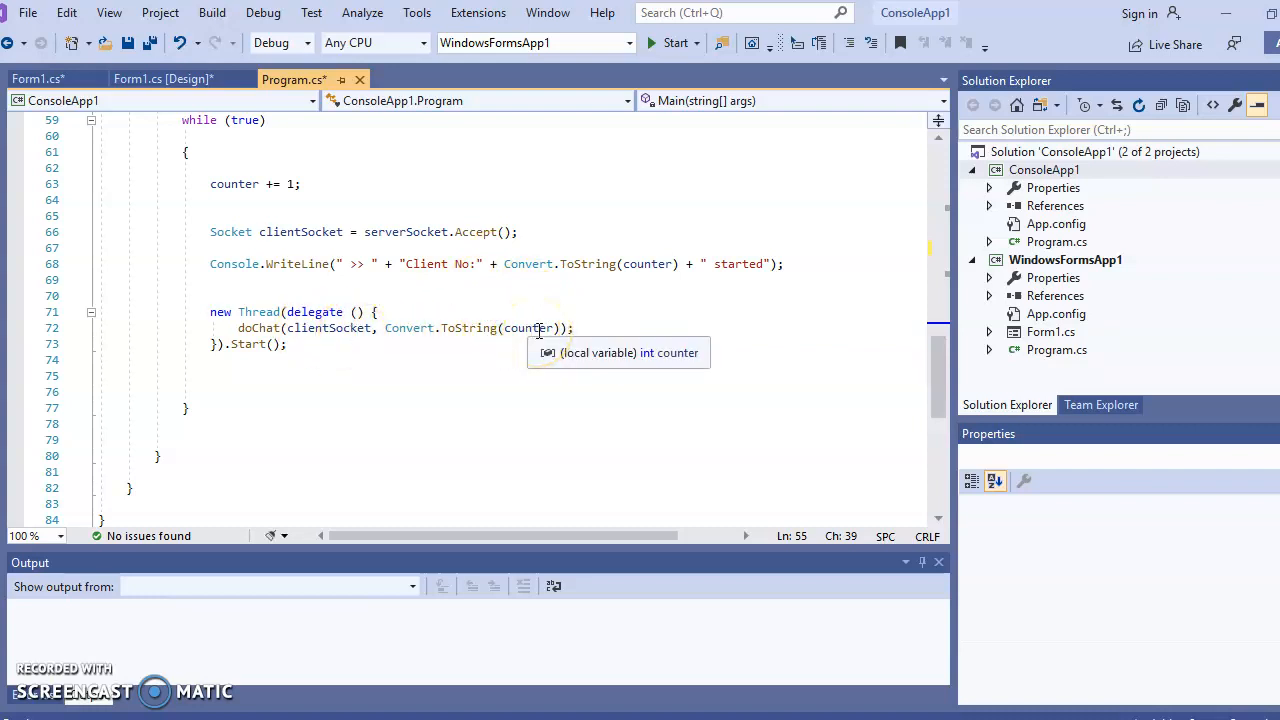
mouse_move(255, 328)
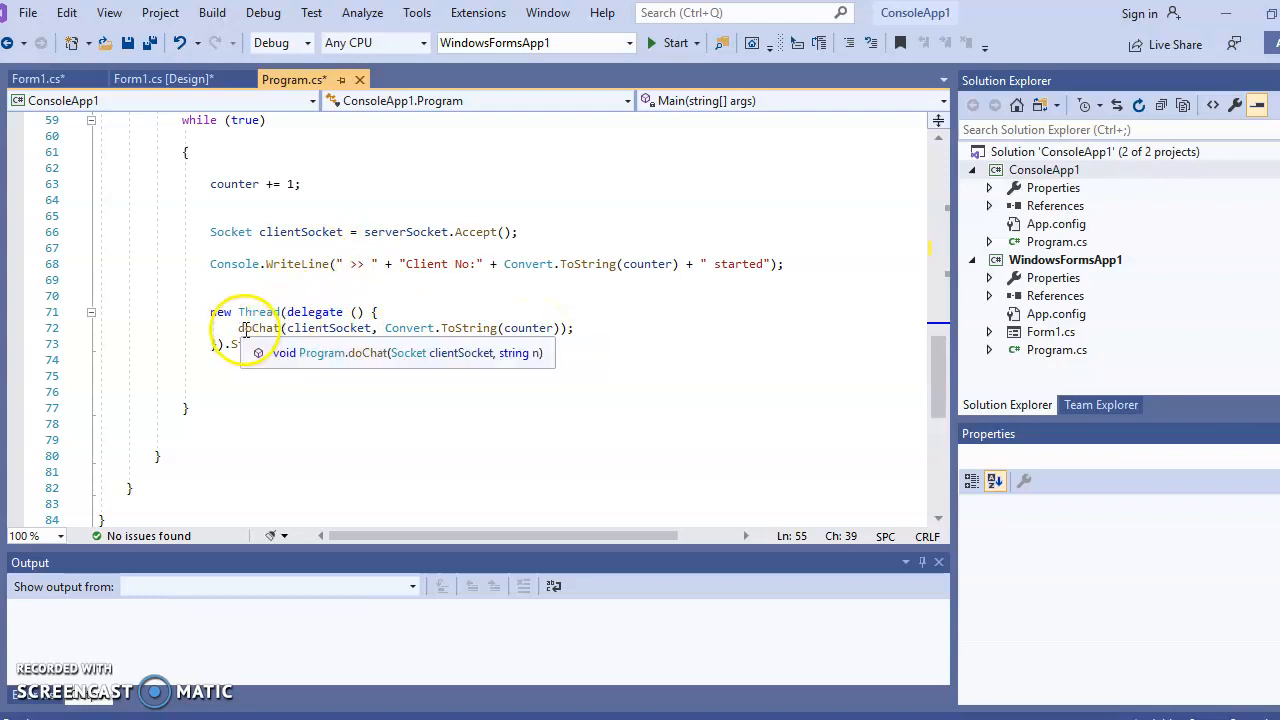
mouse_move(263, 231)
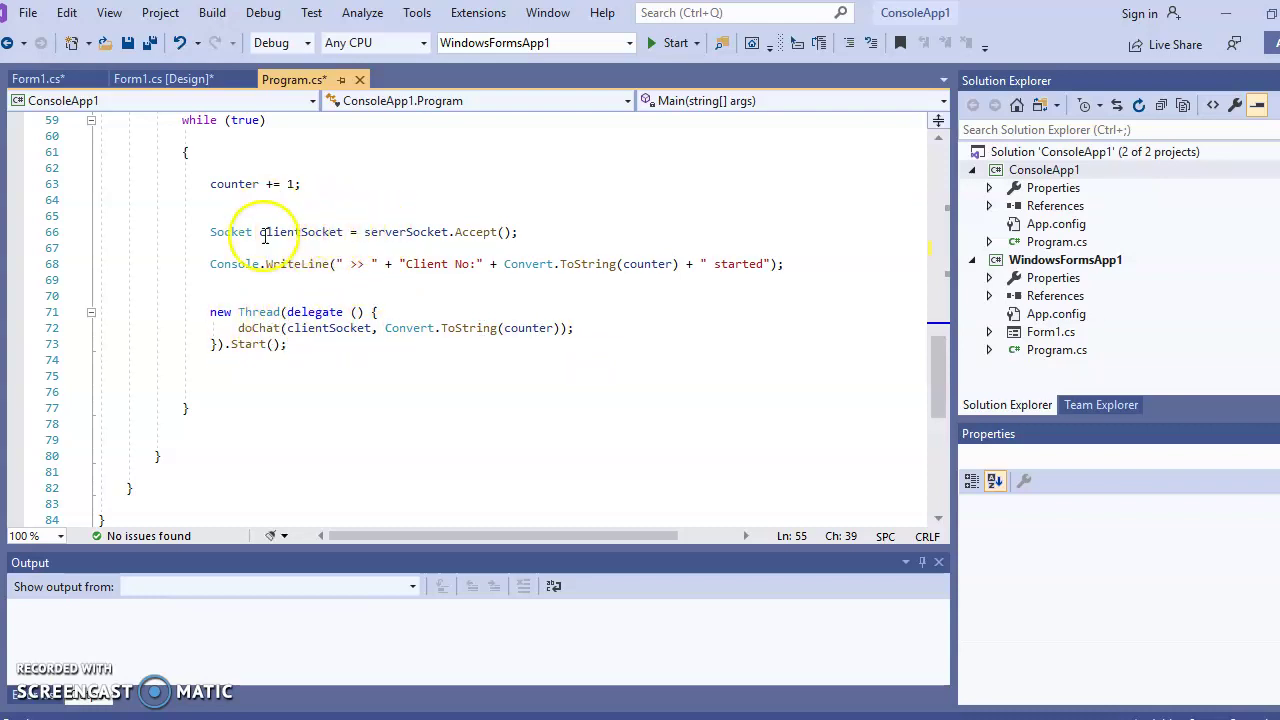
mouse_move(320, 240)
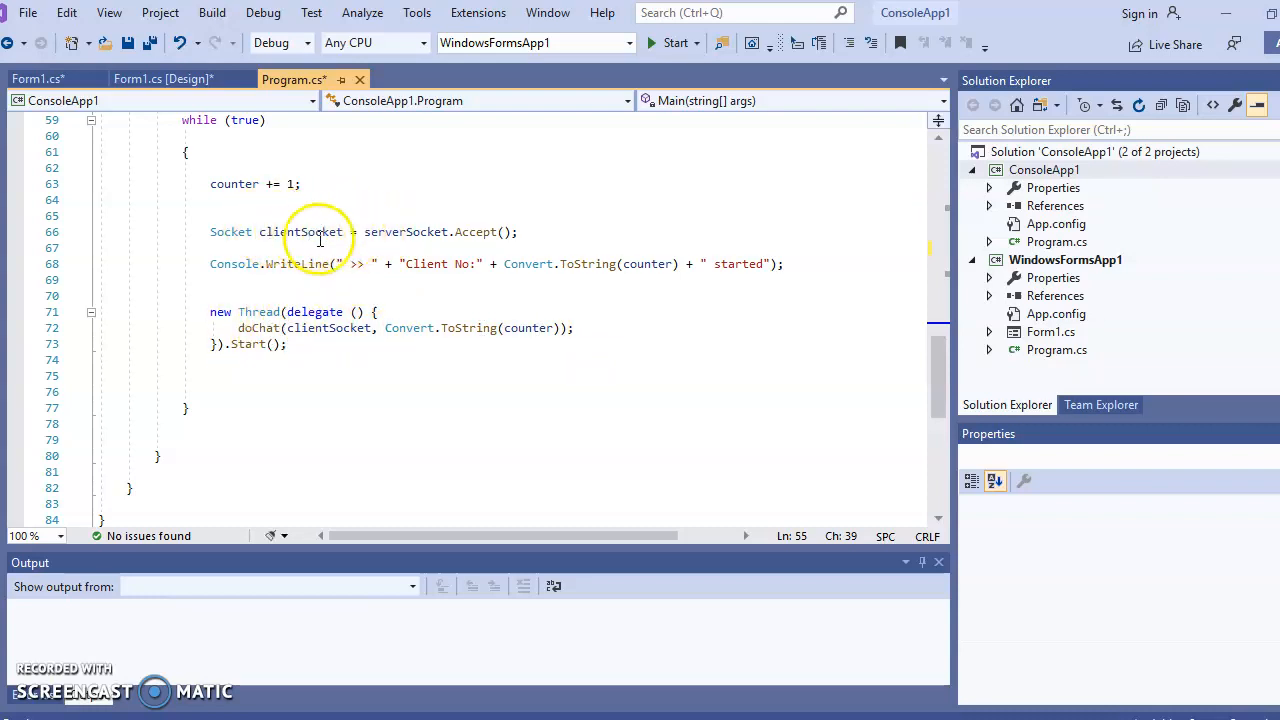
mouse_move(893, 312)
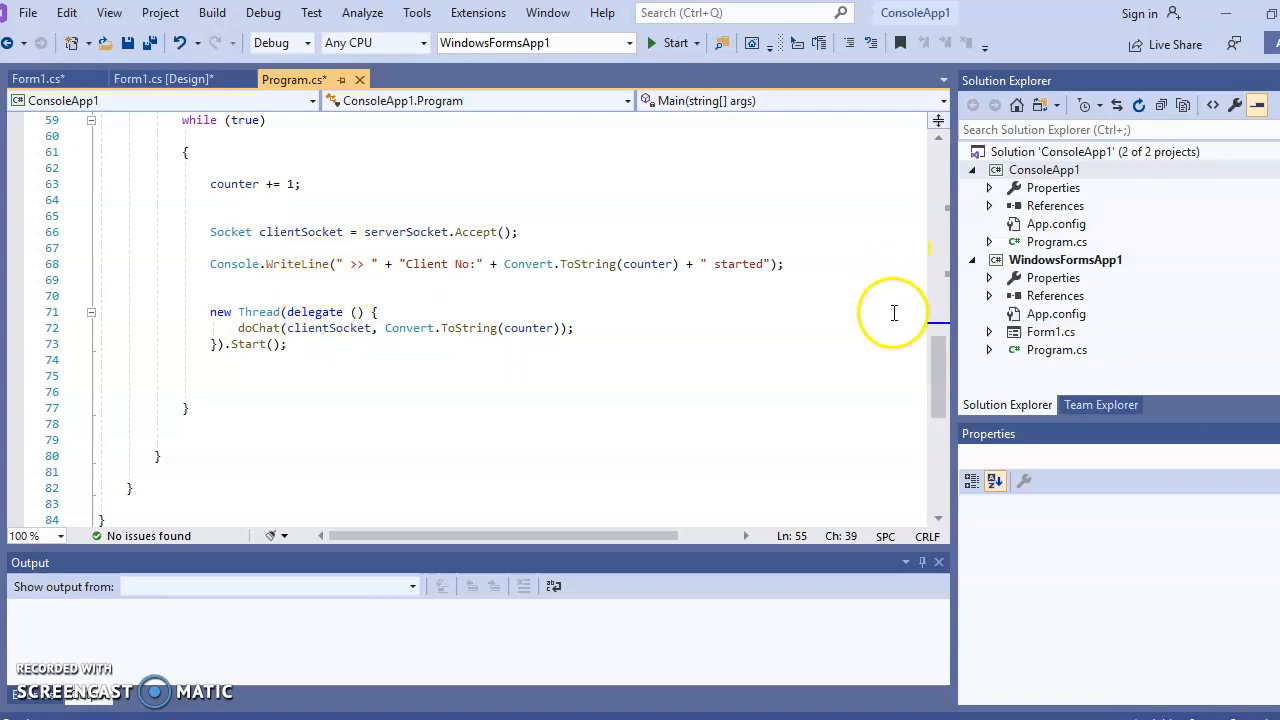
mouse_move(603, 290)
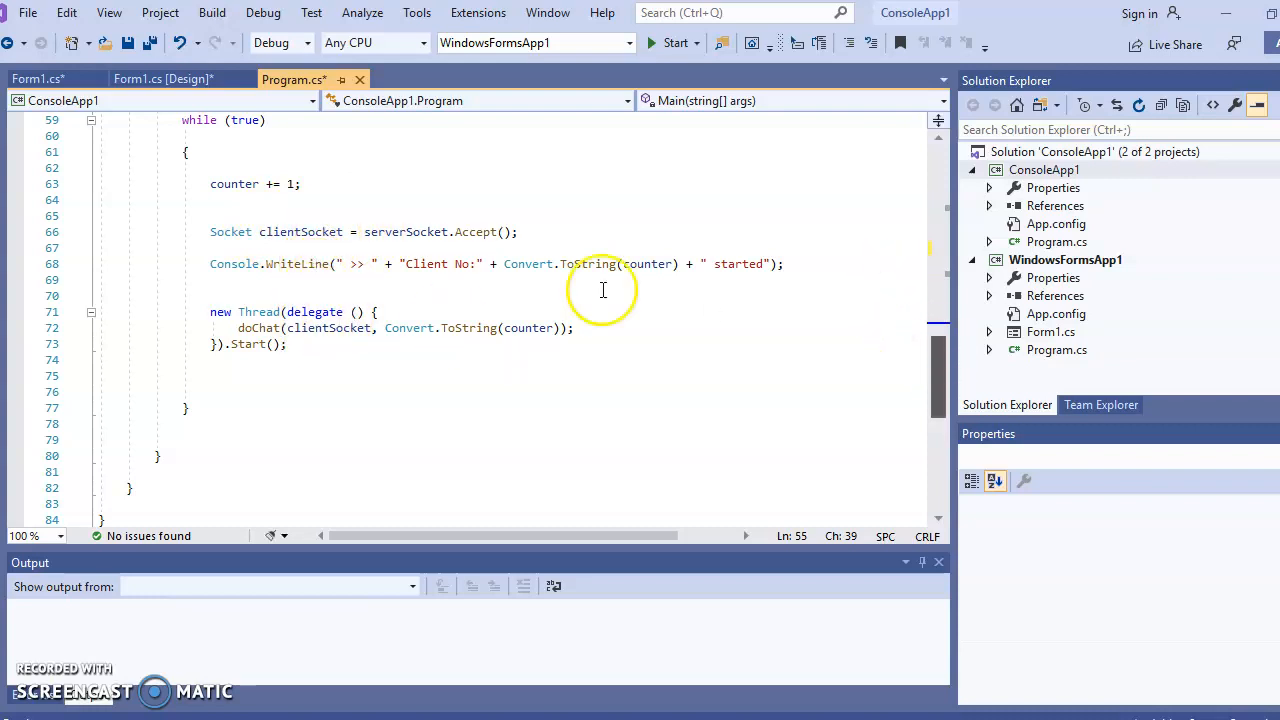
mouse_move(916, 350)
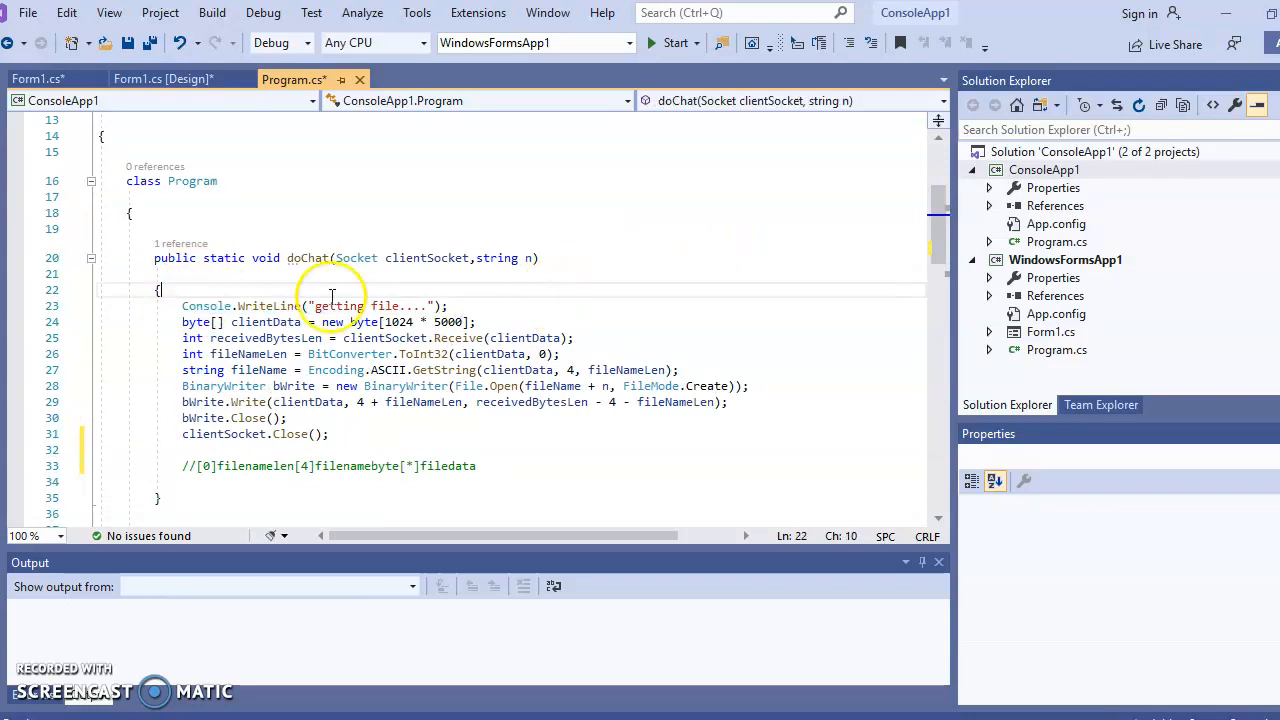
mouse_move(258, 321)
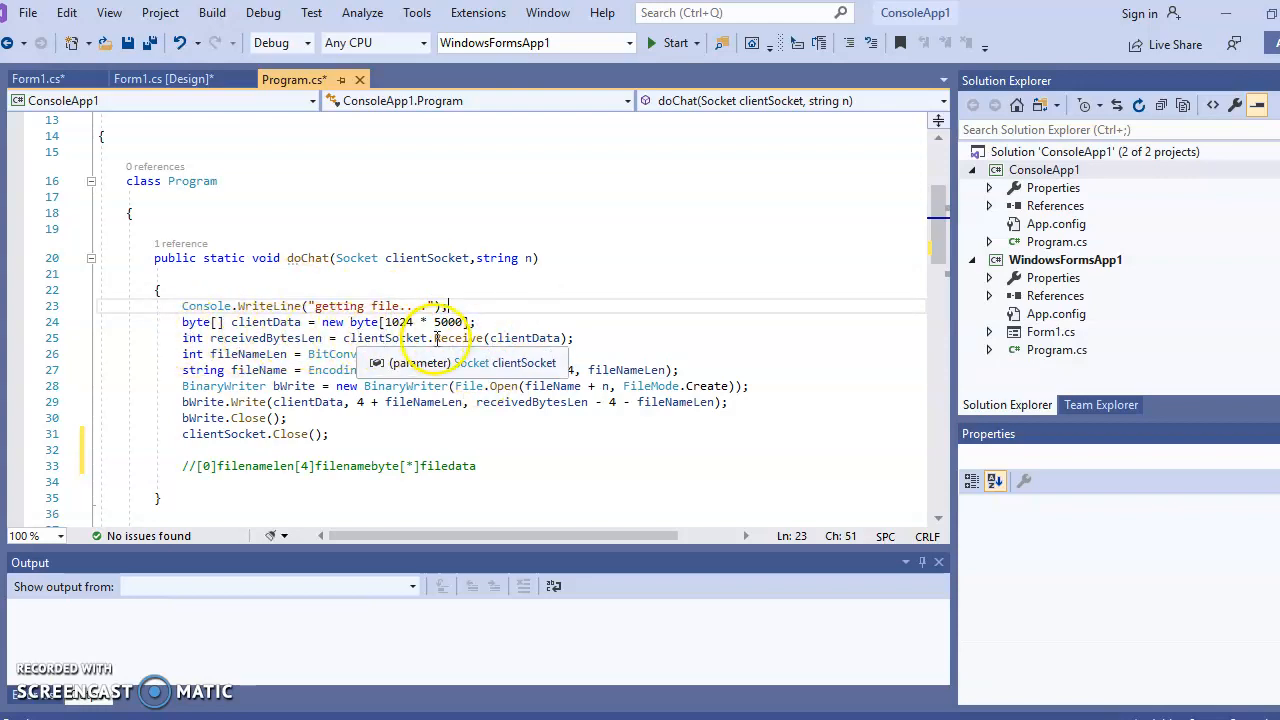
mouse_move(397, 258)
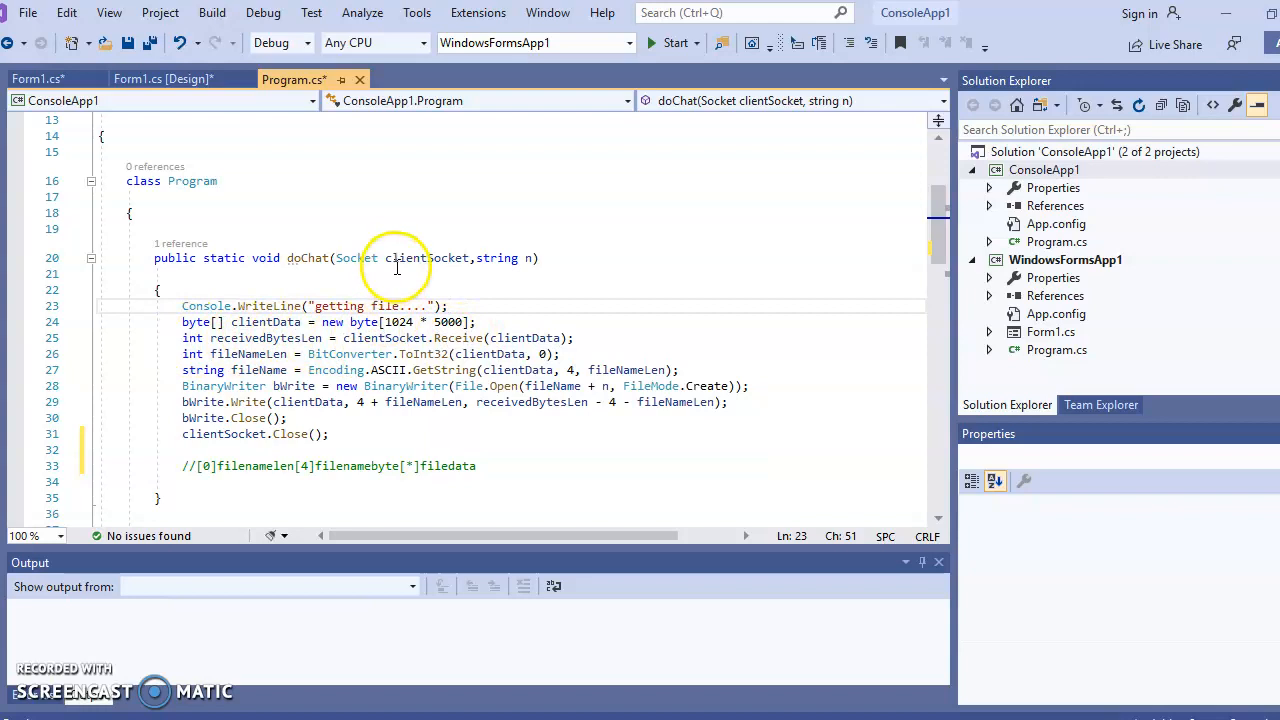
mouse_move(385, 337)
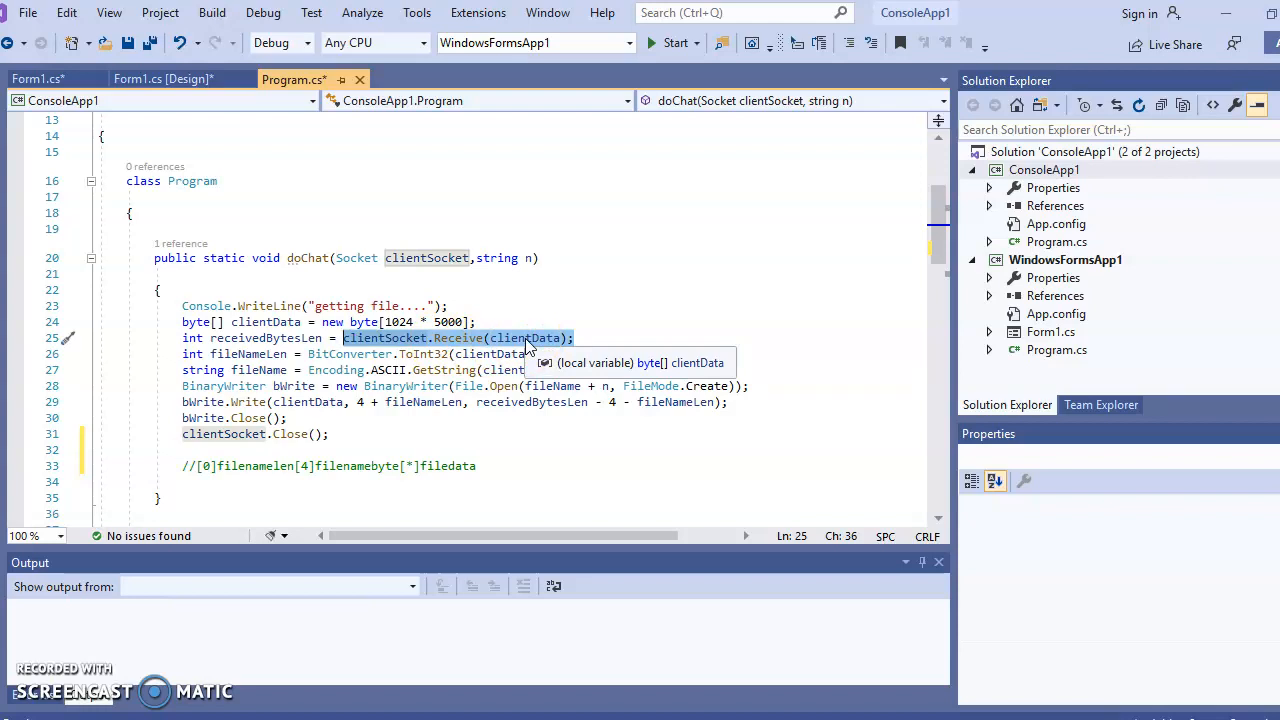
left_click(450, 305)
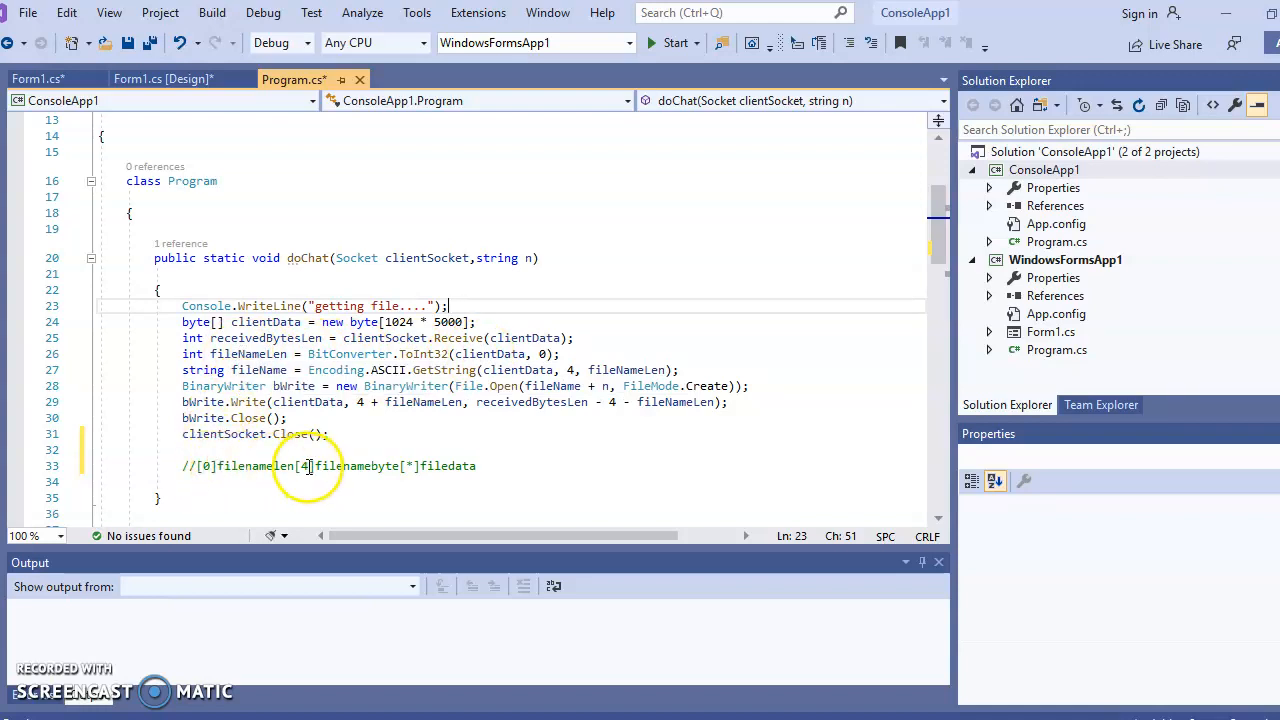
mouse_move(427, 432)
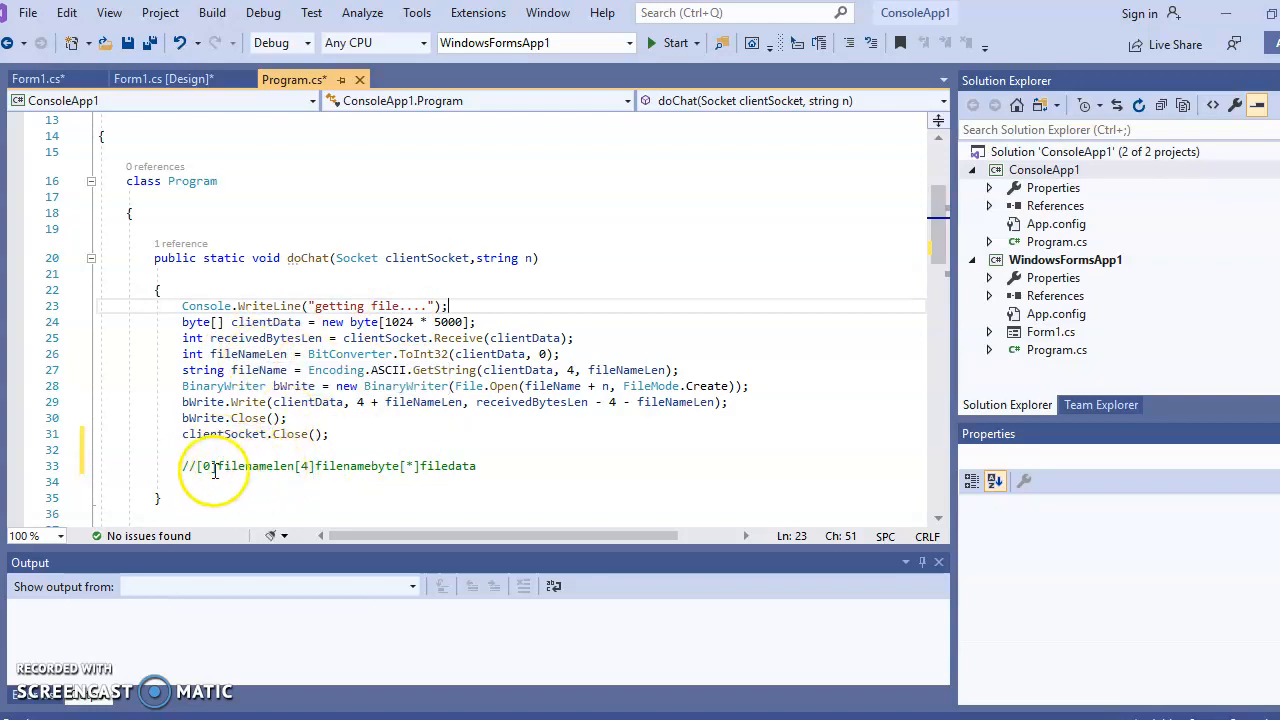
mouse_move(258, 370)
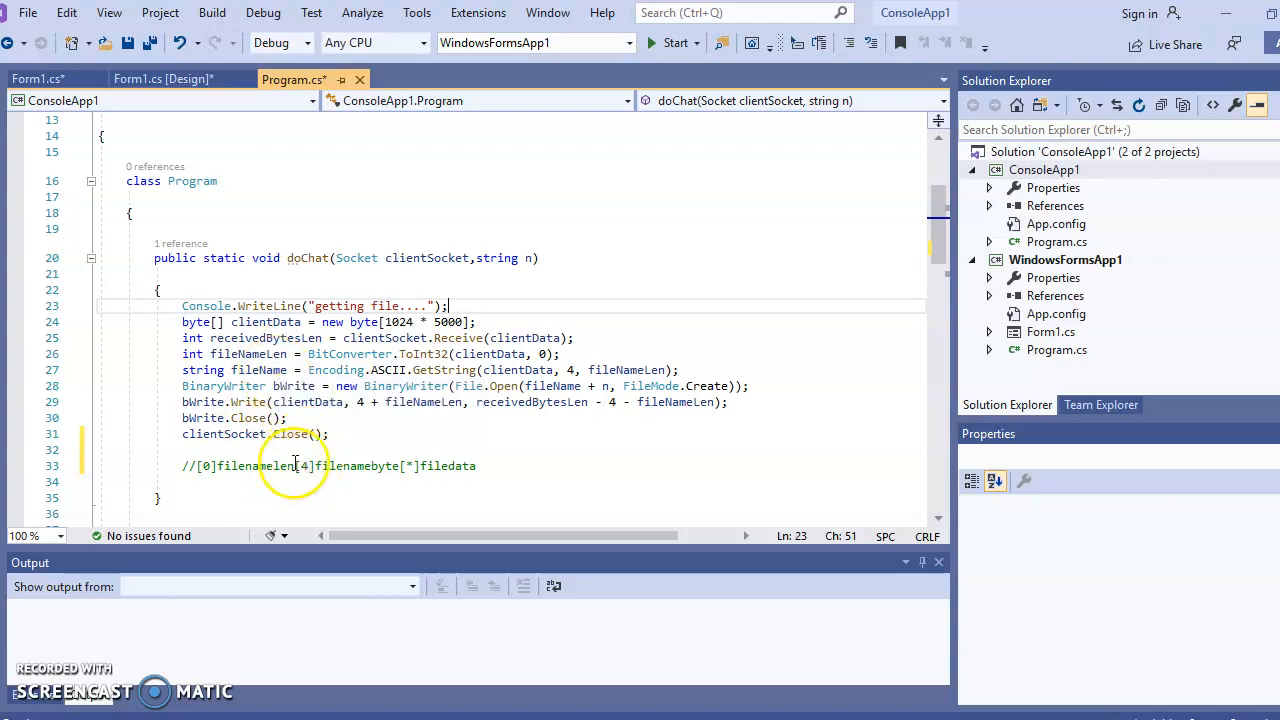
mouse_move(375, 469)
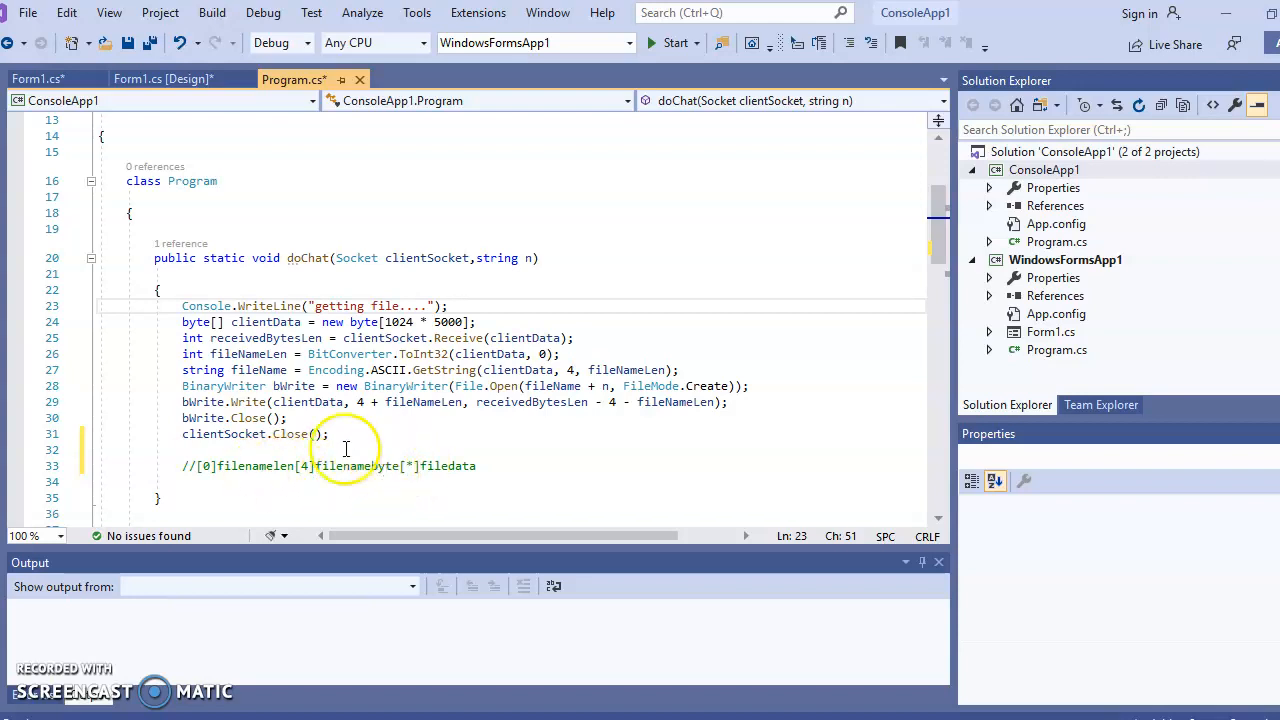
mouse_move(381, 470)
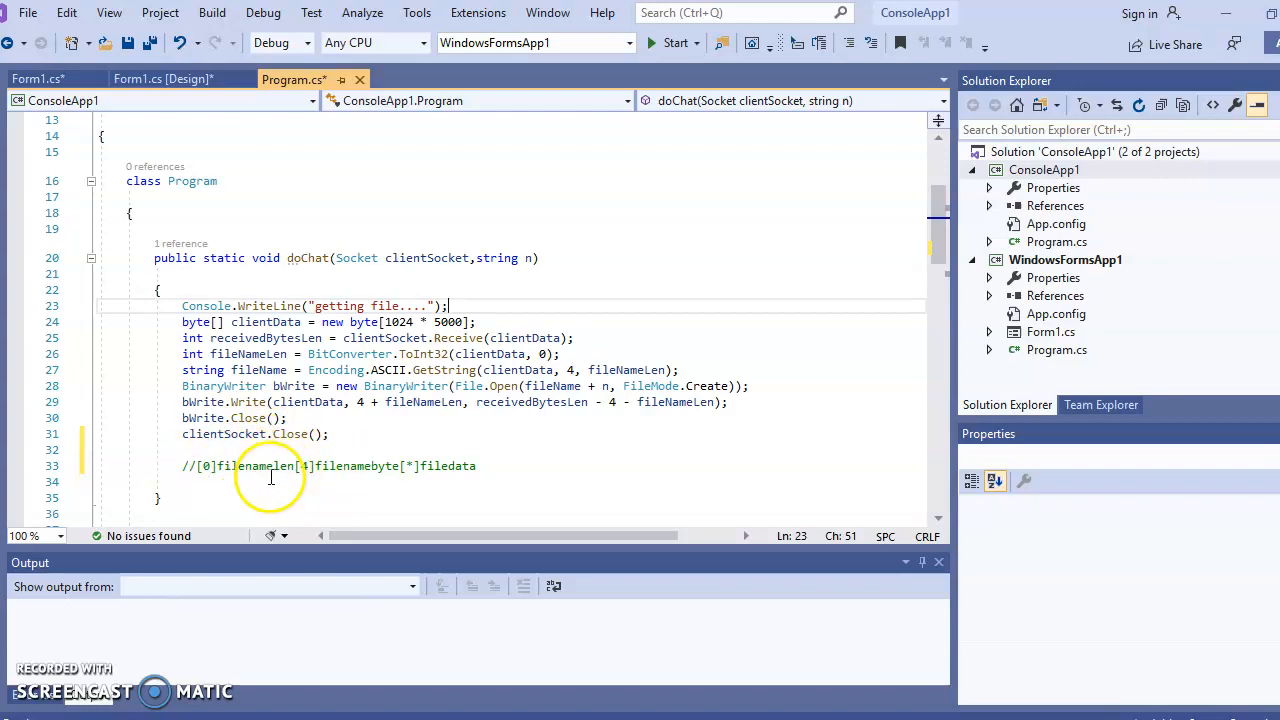
mouse_move(427, 466)
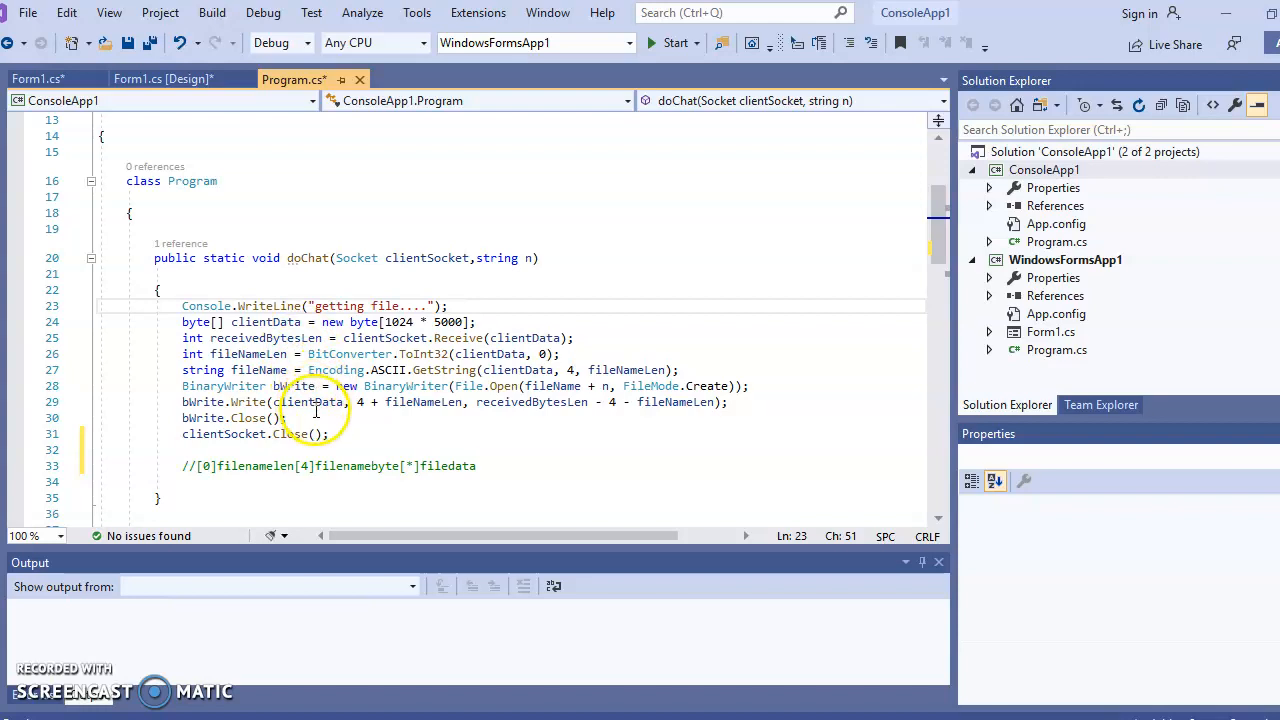
mouse_move(502, 370)
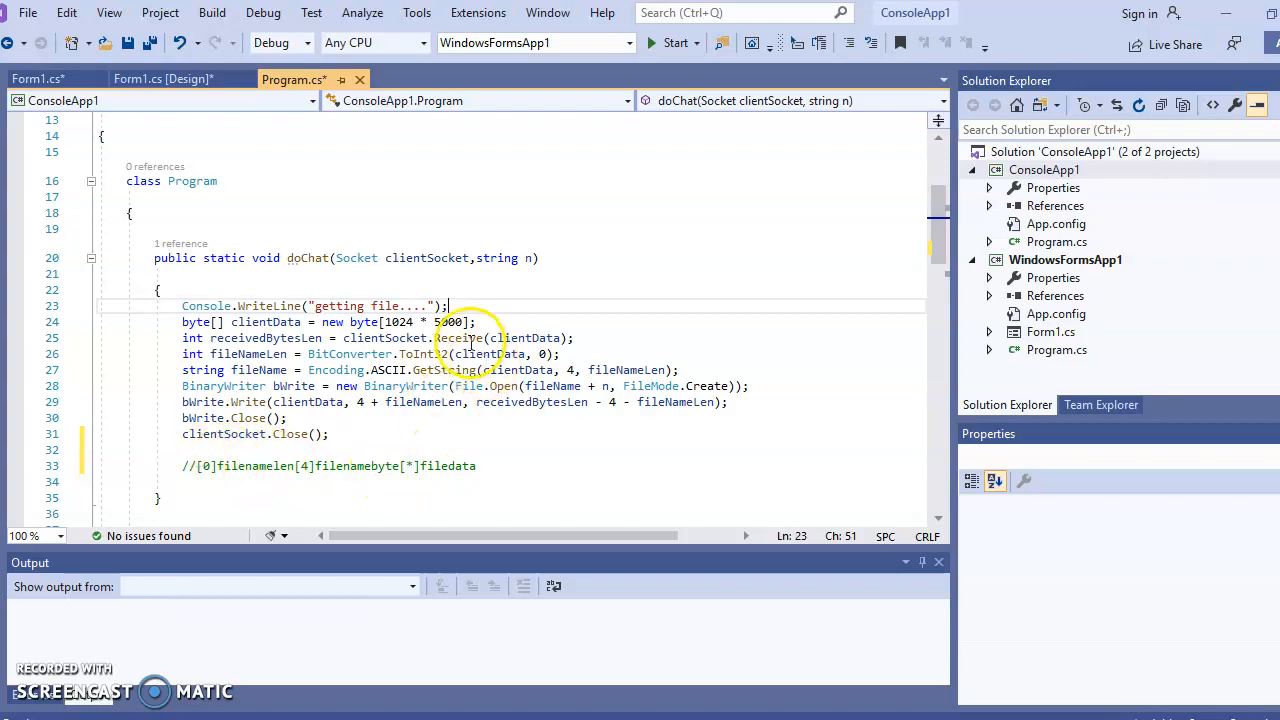
mouse_move(227, 449)
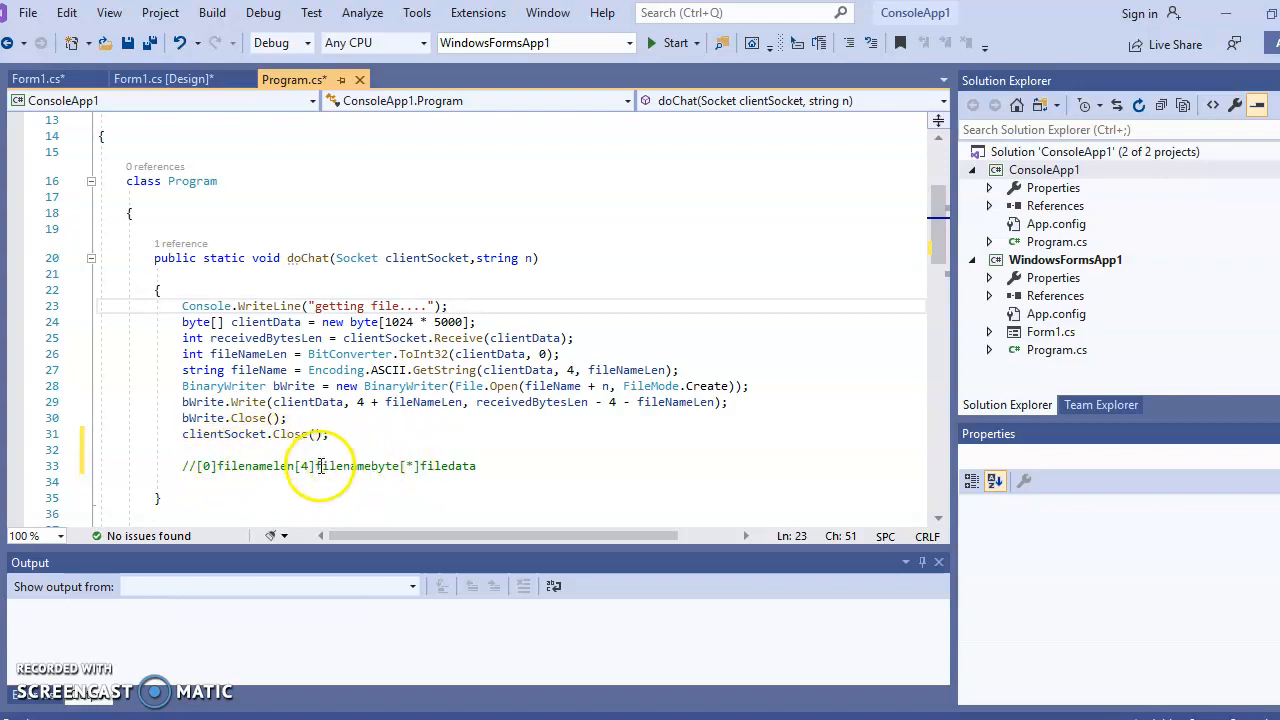
mouse_move(396, 466)
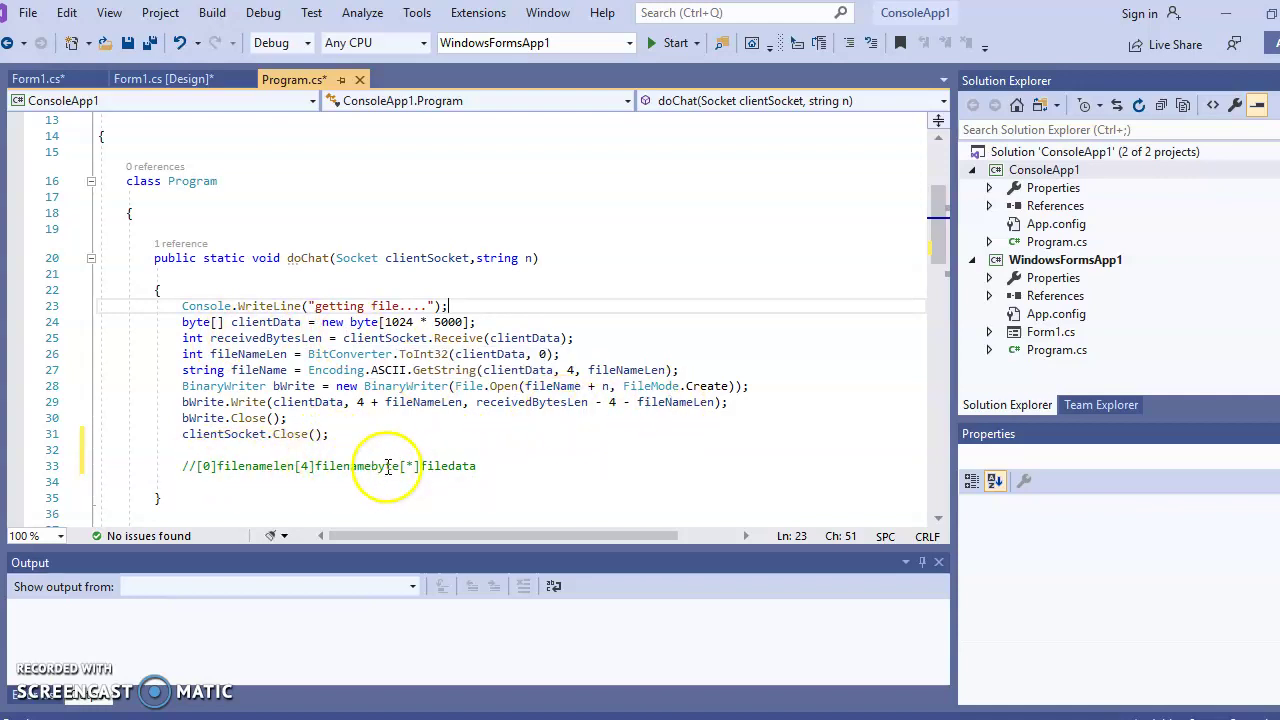
mouse_move(440, 460)
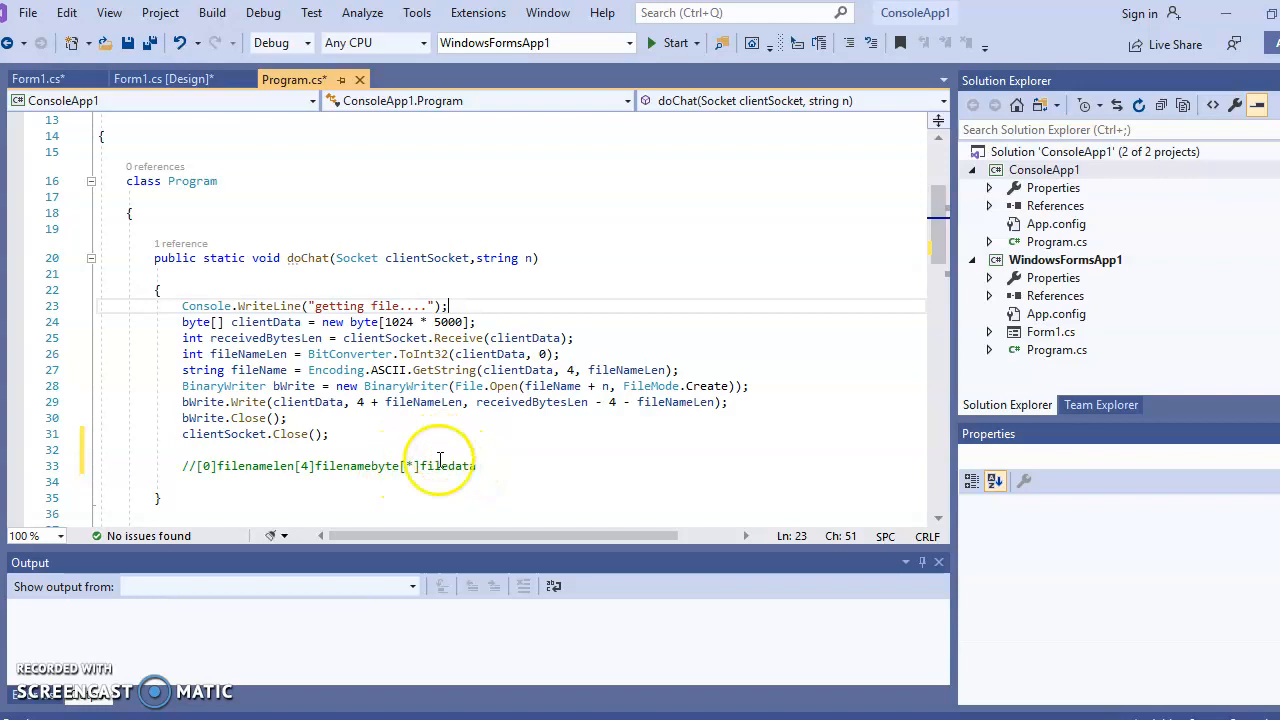
mouse_move(660, 466)
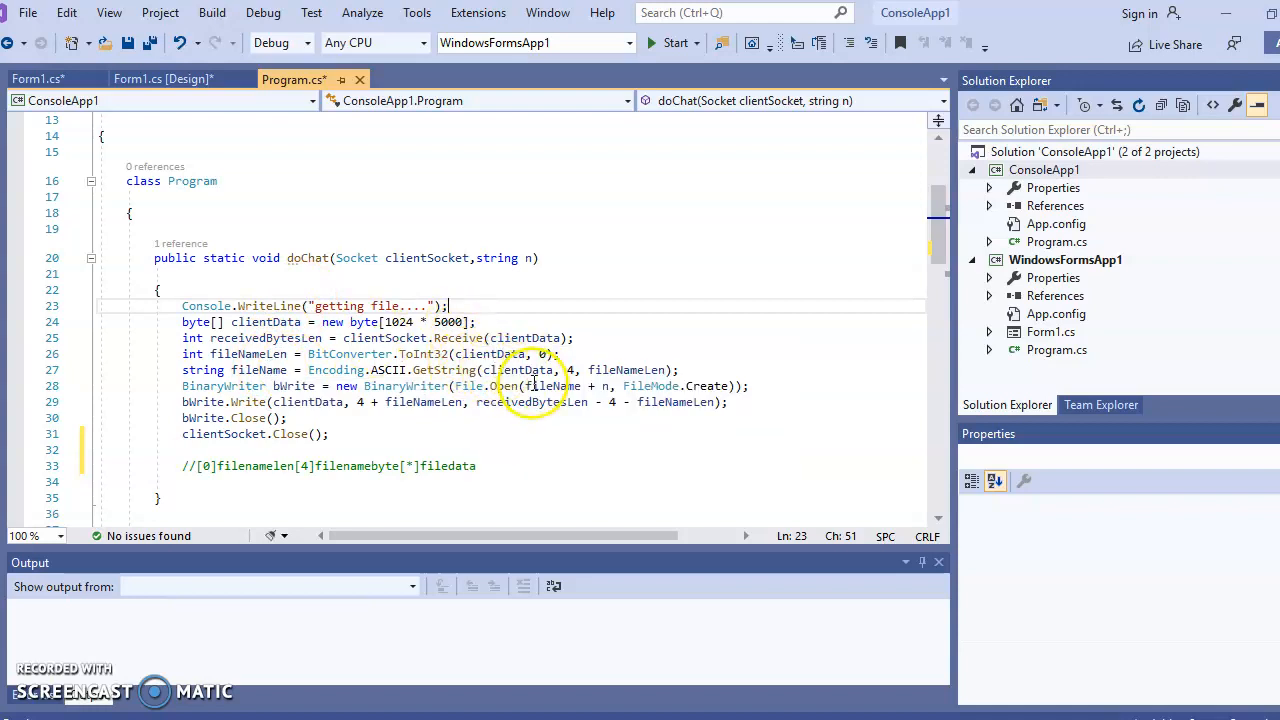
mouse_move(470, 386)
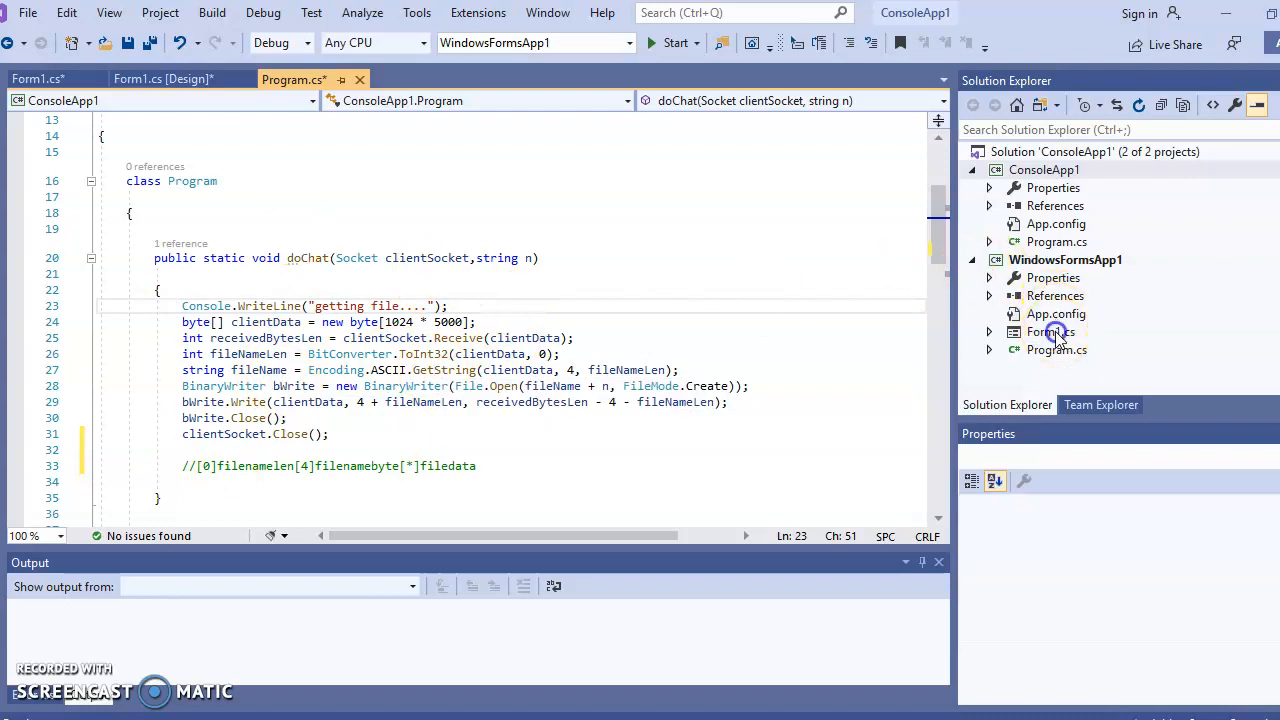
Step: Open Form1.cs and scroll to sendfile, which sends file name and data to port 3004
left_click(163, 79)
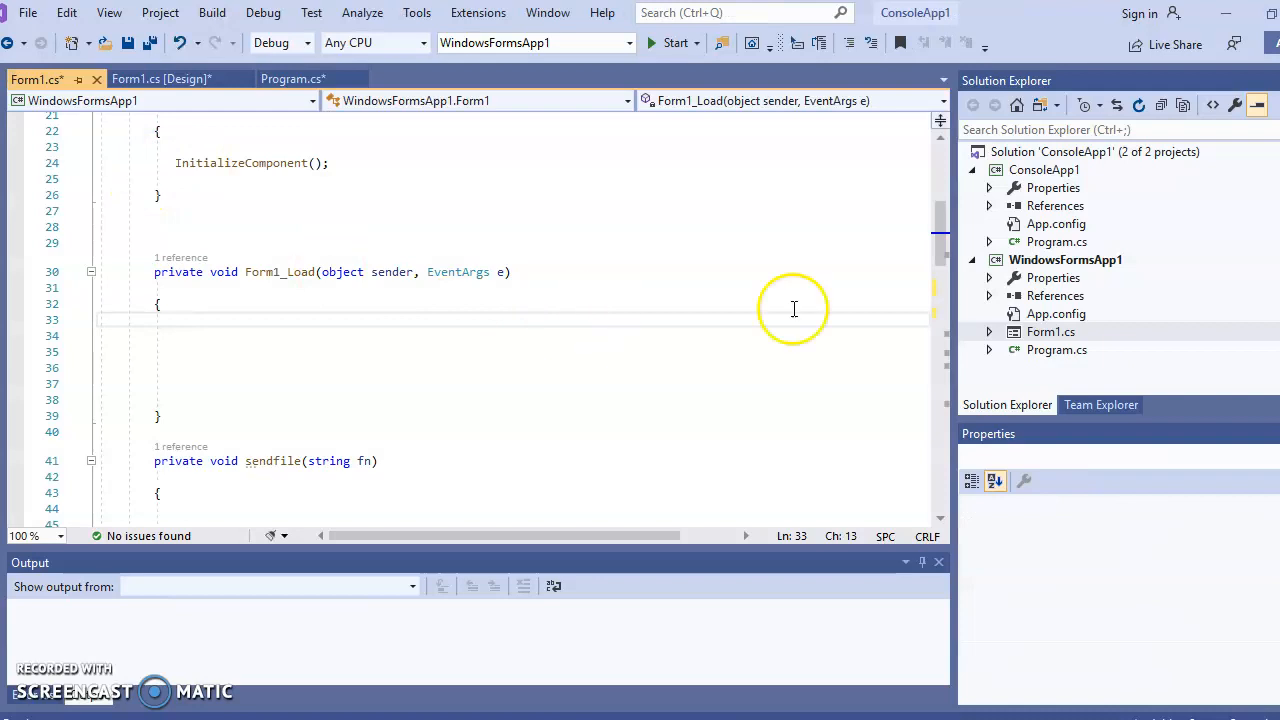
scroll("down", 3)
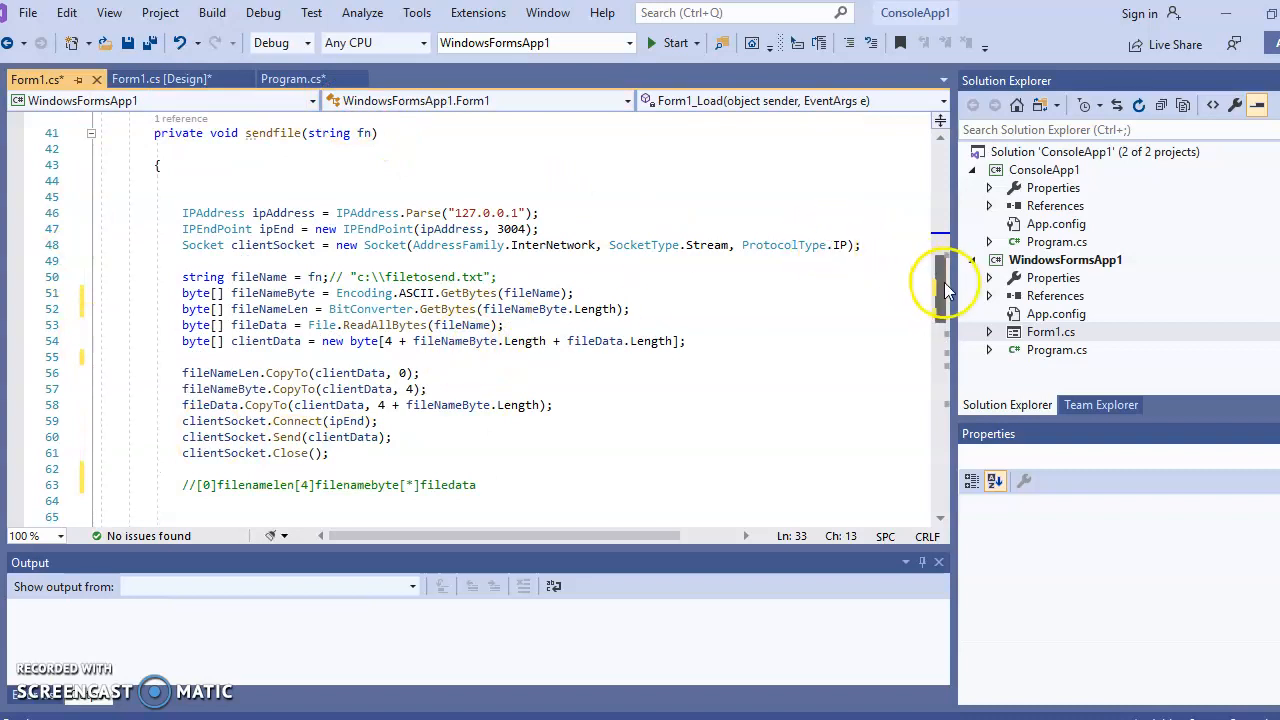
scroll("down", 3)
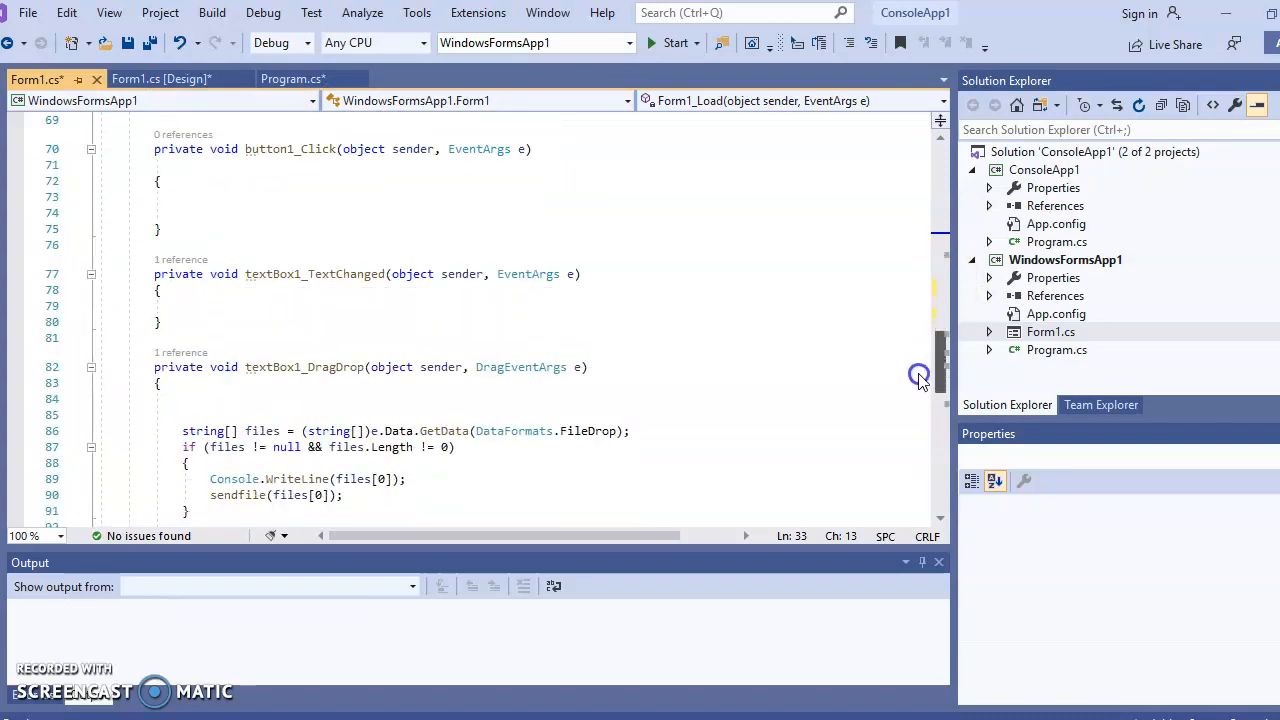
scroll("down", 3)
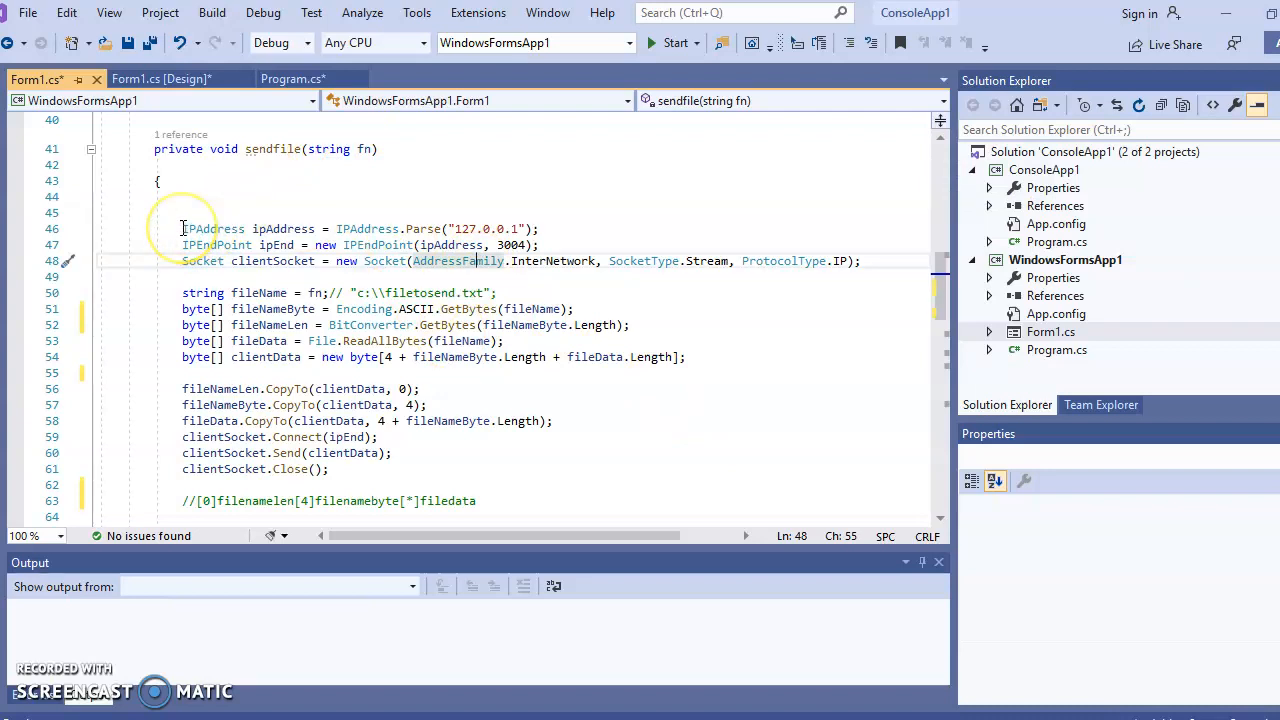
triple_click(350, 229)
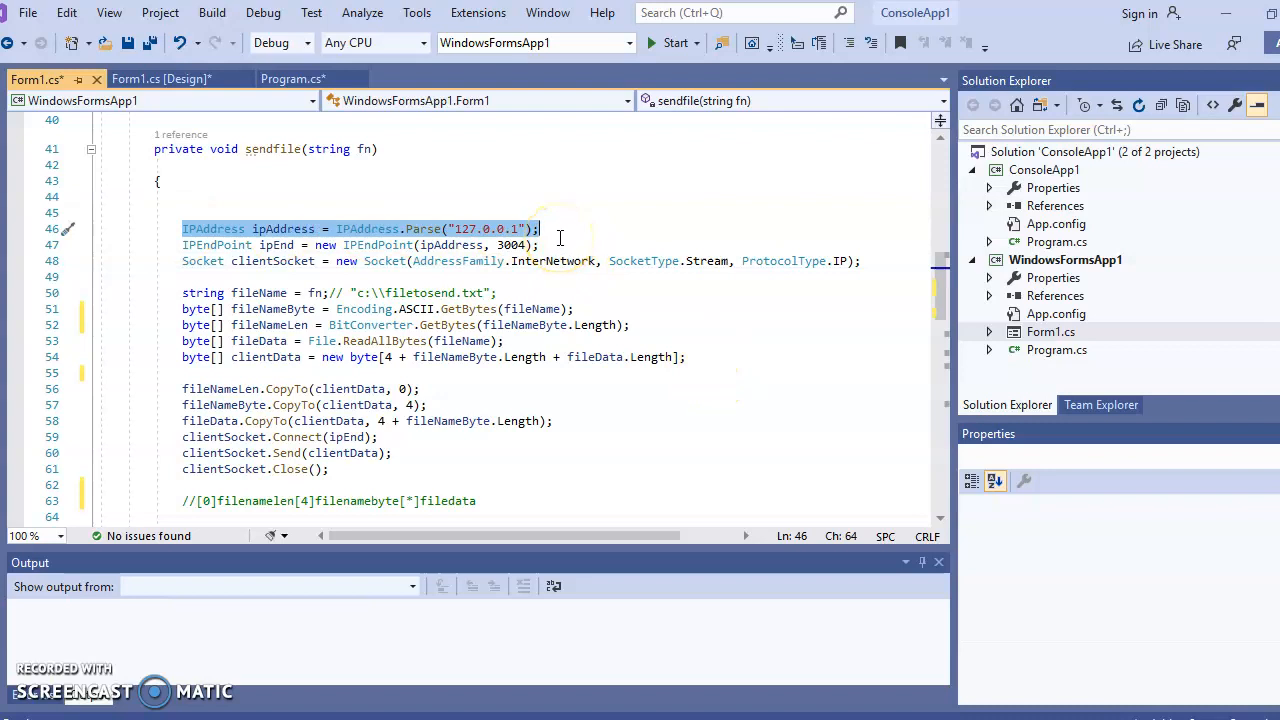
left_click(429, 245)
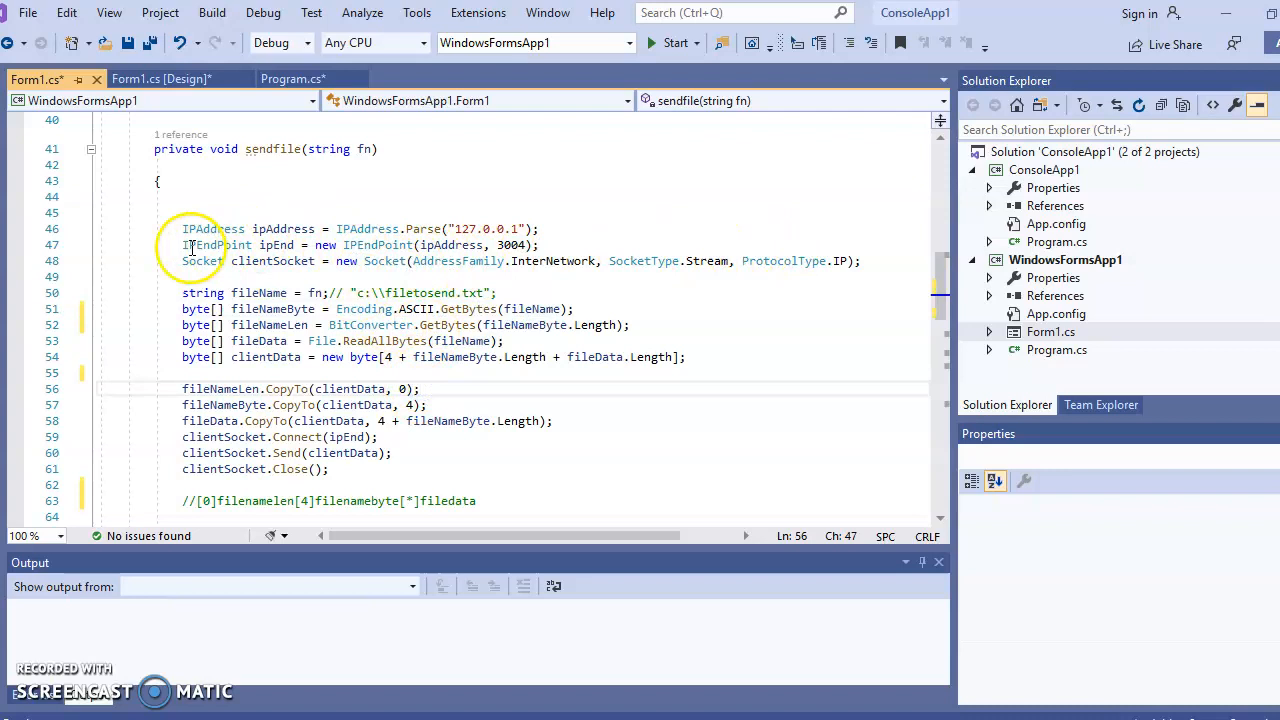
mouse_move(318, 437)
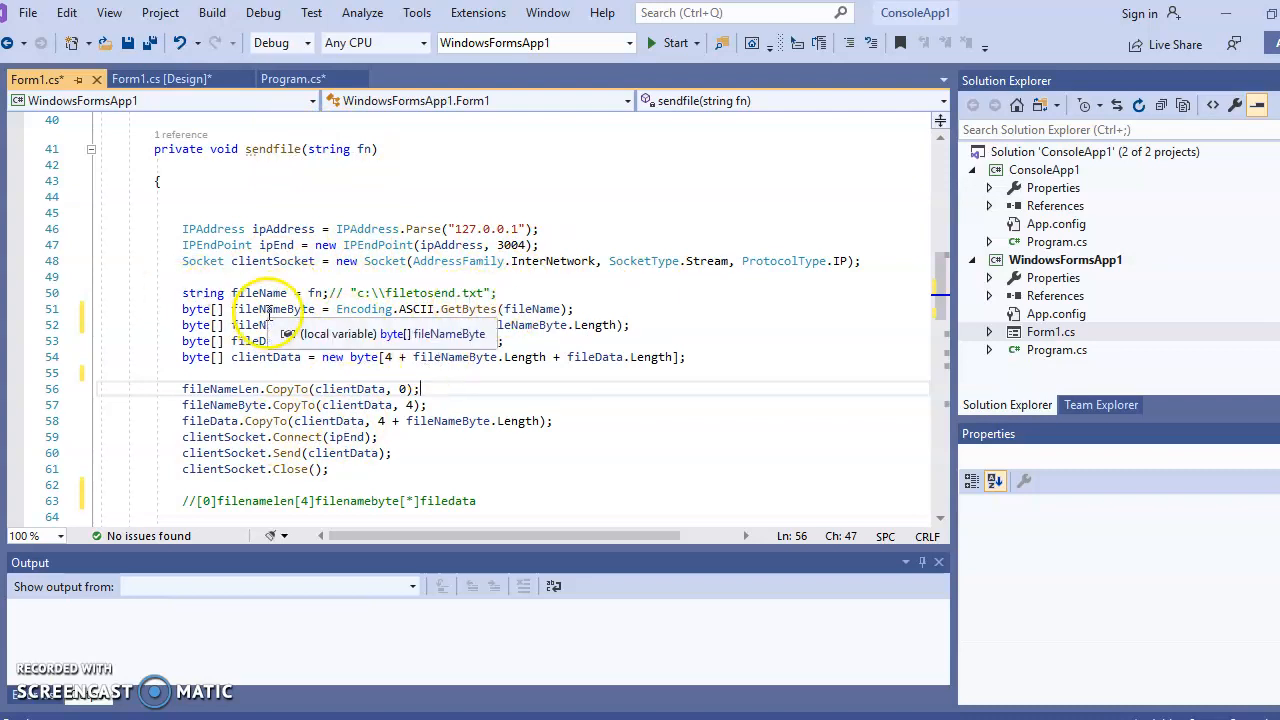
mouse_move(435, 315)
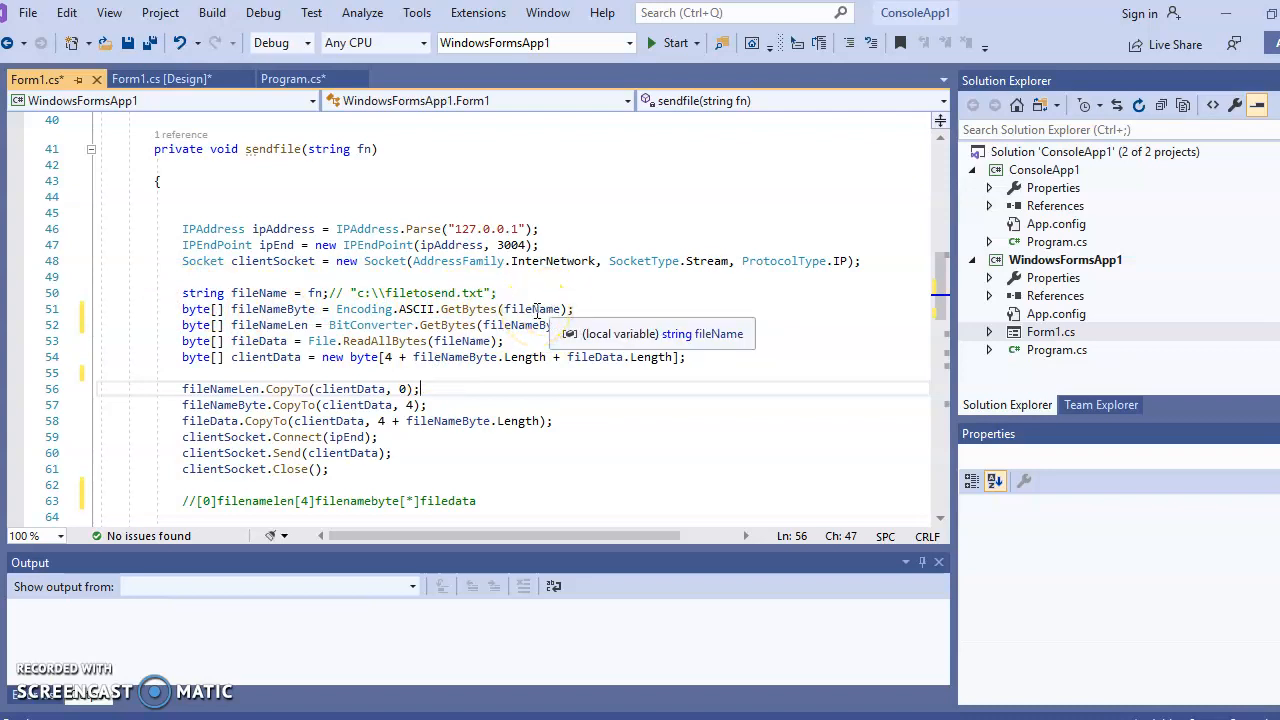
left_click(530, 309)
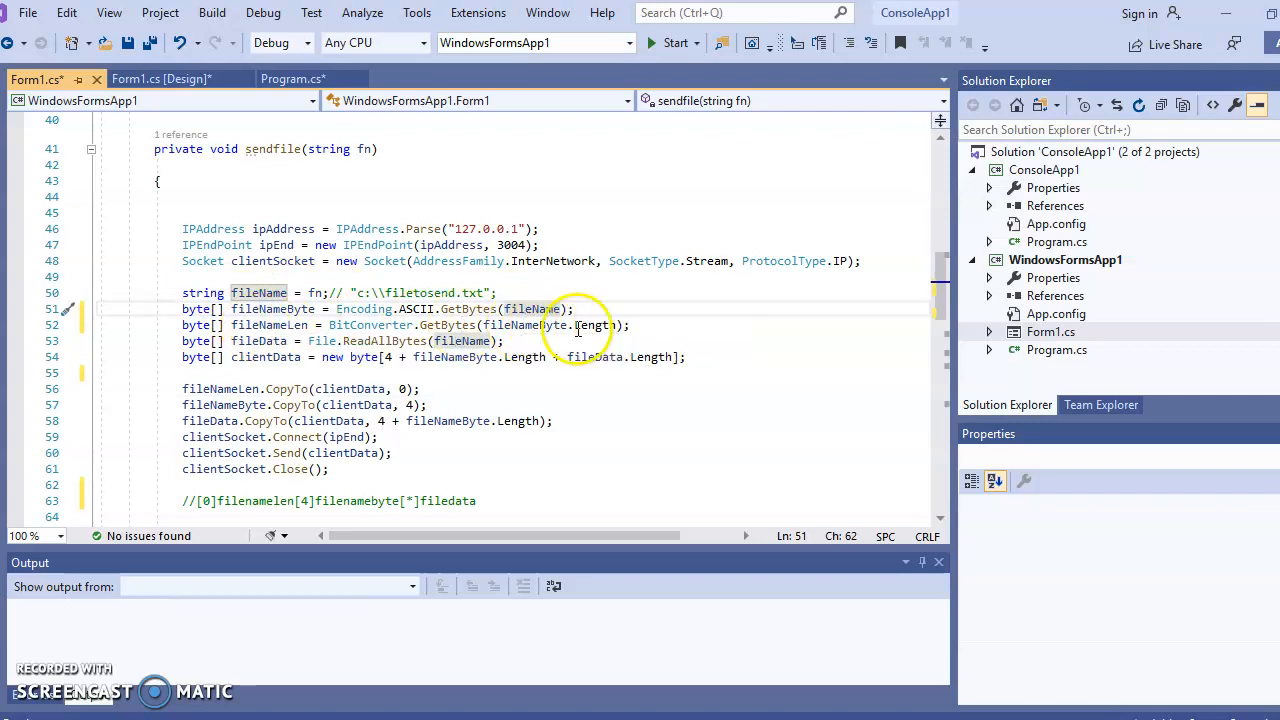
mouse_move(285, 309)
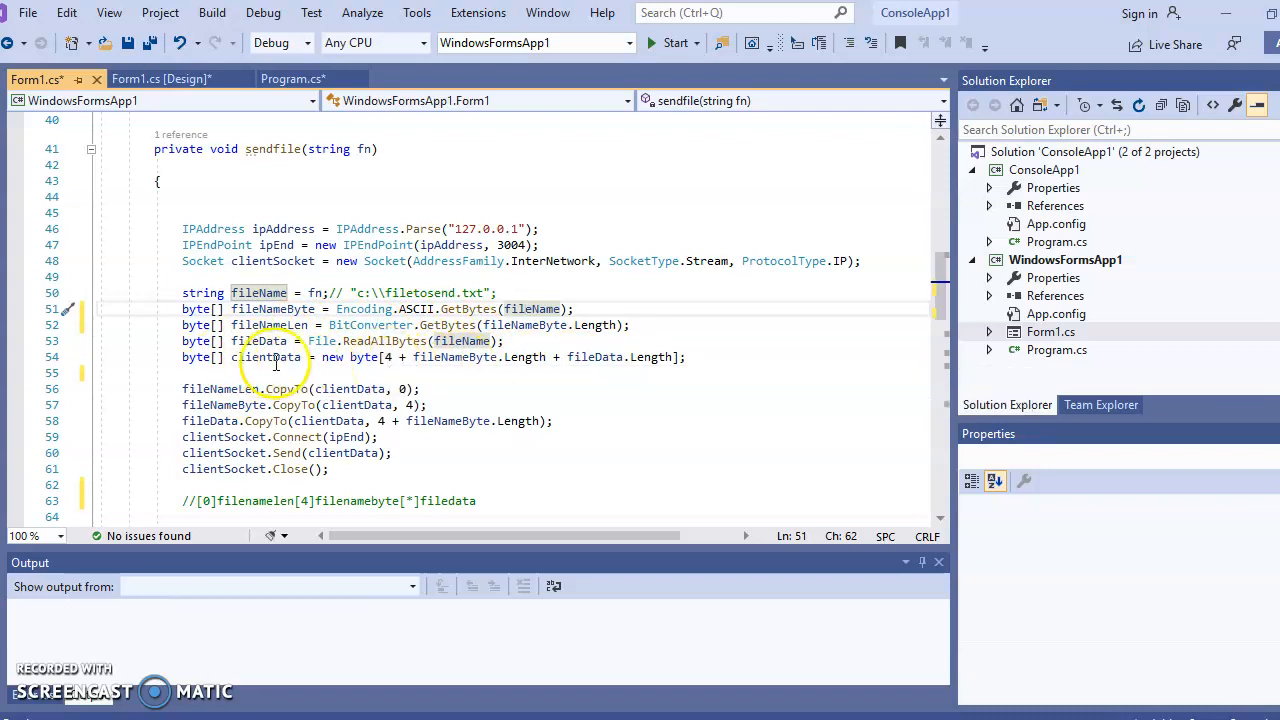
mouse_move(542, 357)
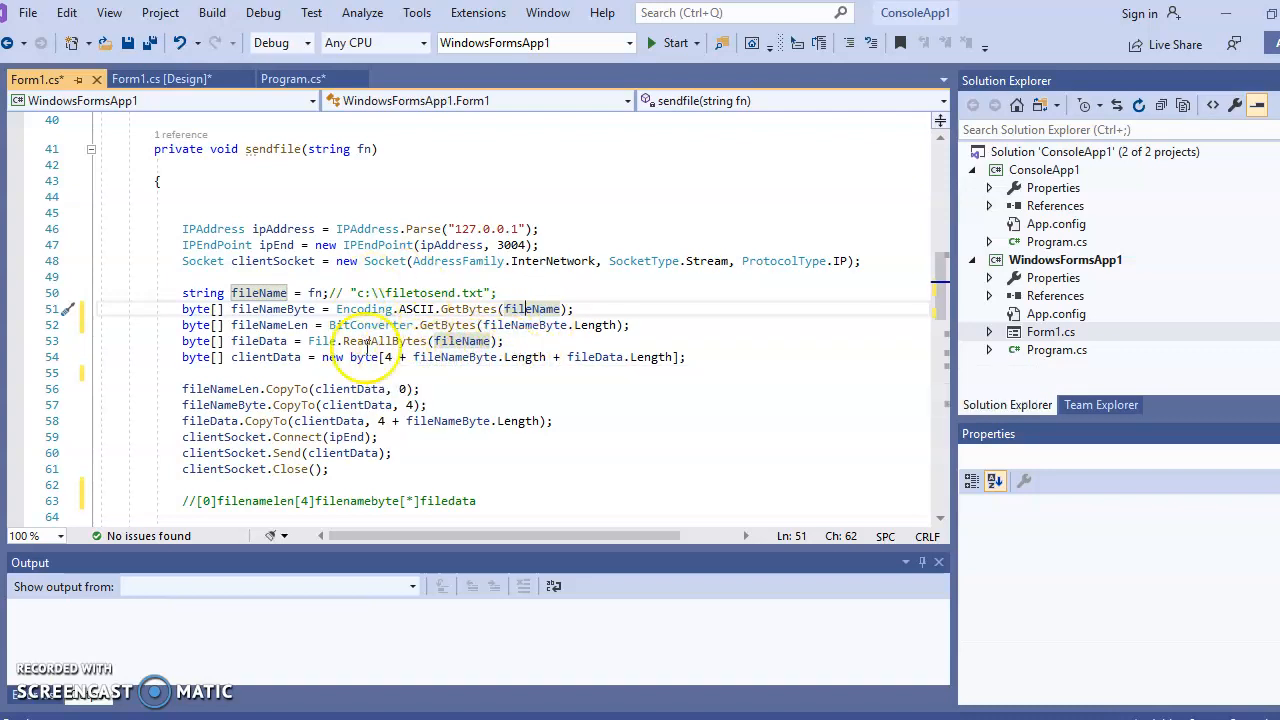
mouse_move(400, 357)
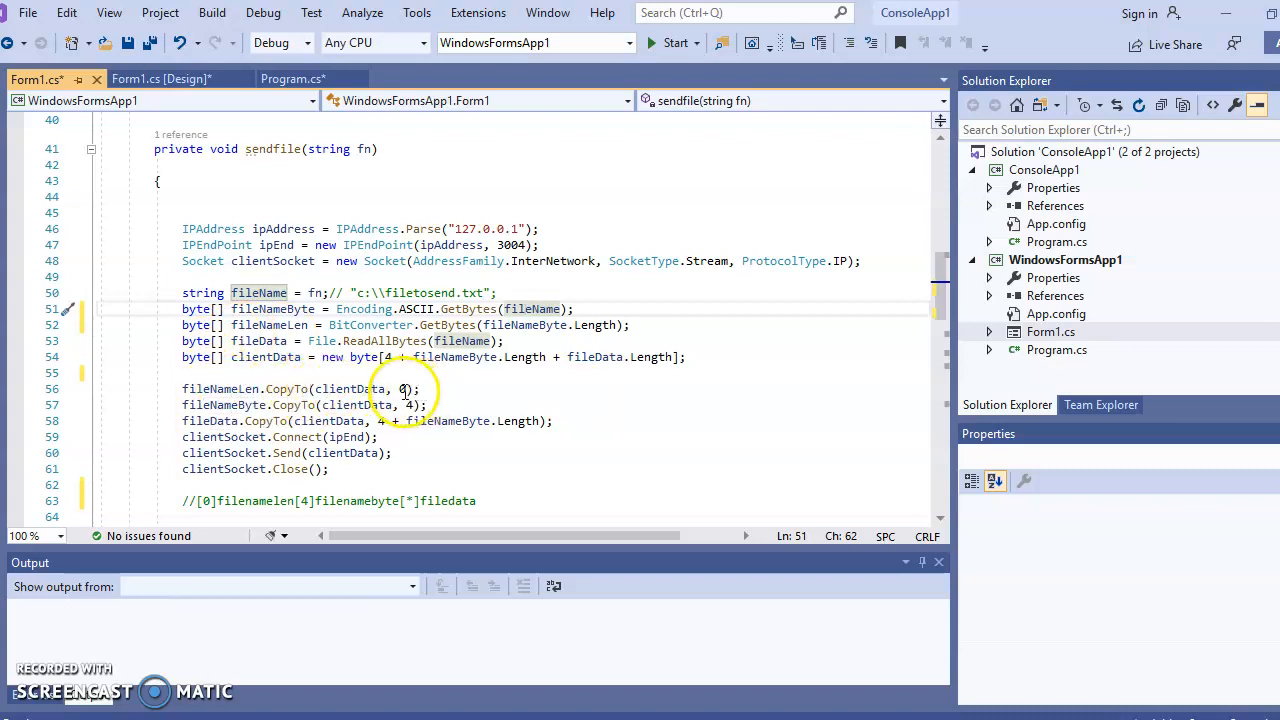
mouse_move(355, 357)
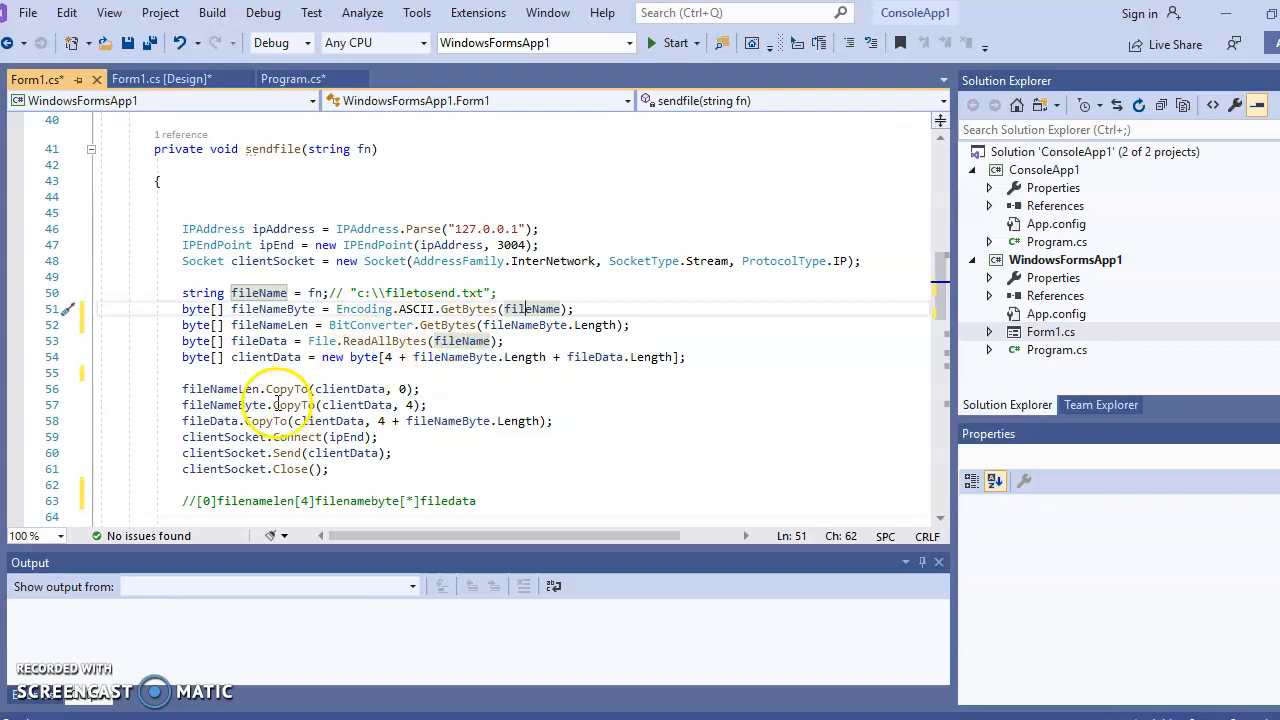
mouse_move(318, 469)
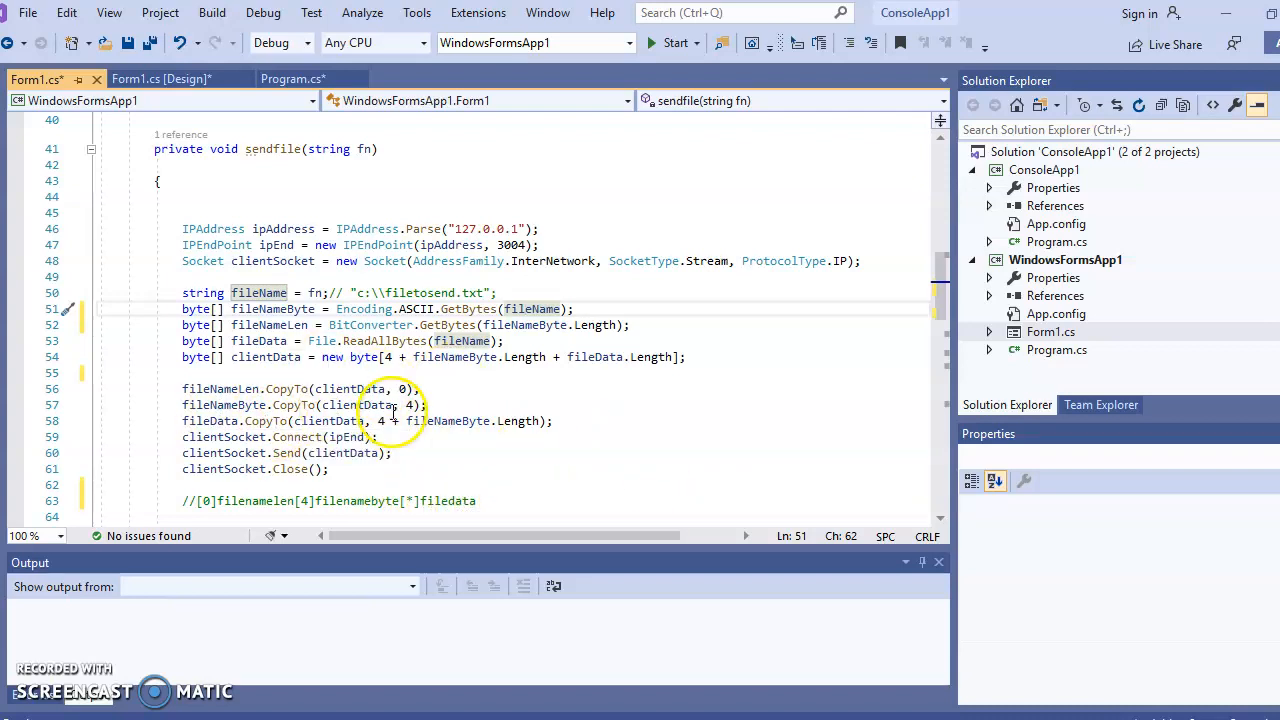
mouse_move(430, 436)
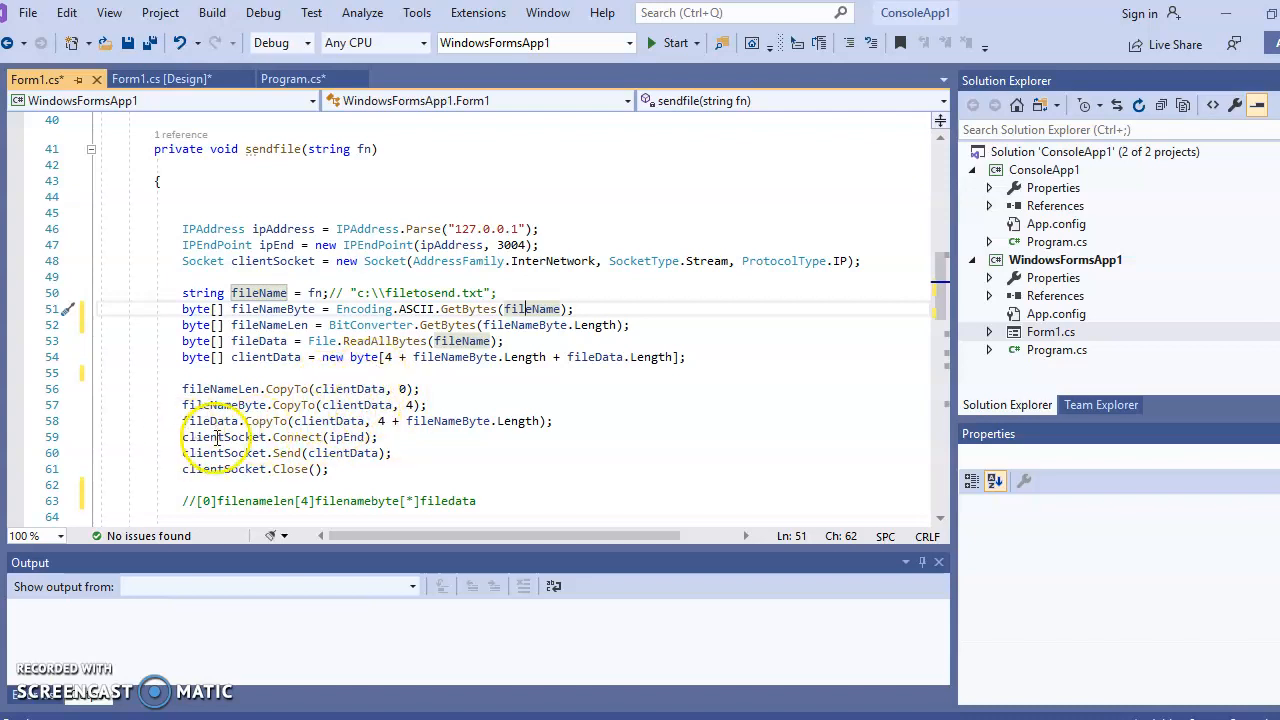
mouse_move(330, 437)
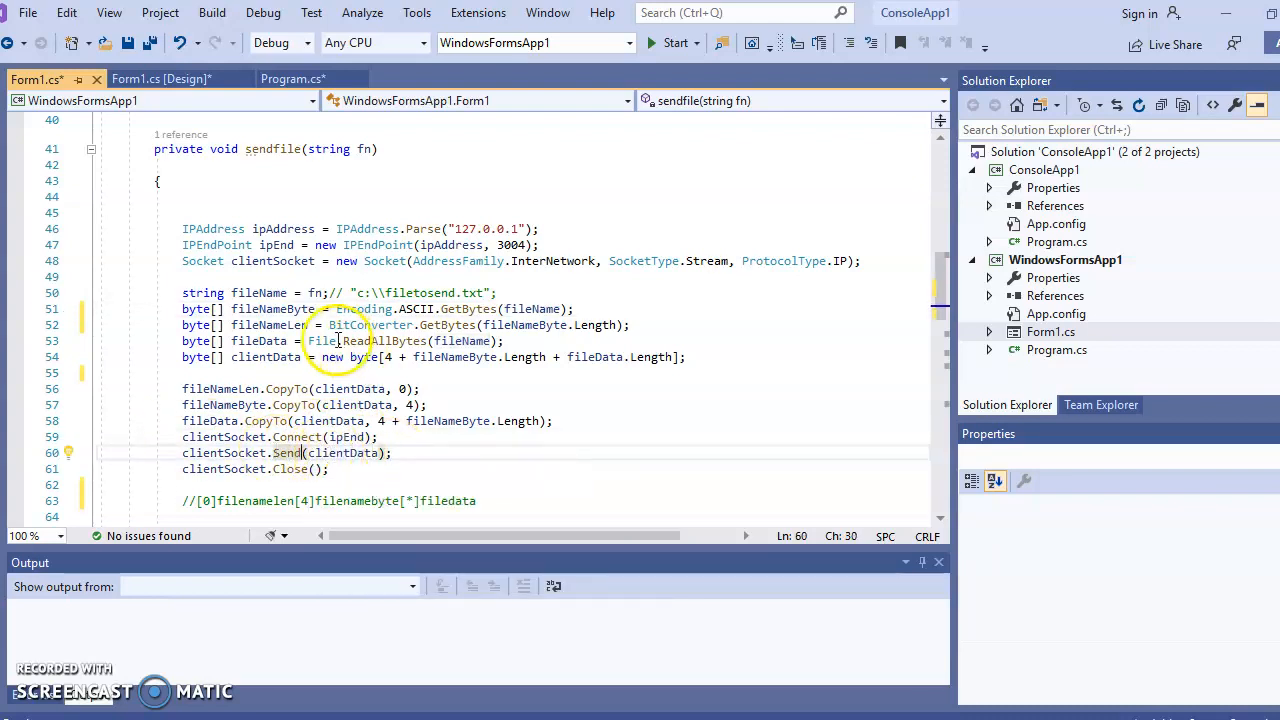
Step: Return to the Program.cs tab showing the server's doChat method
left_click(1057, 241)
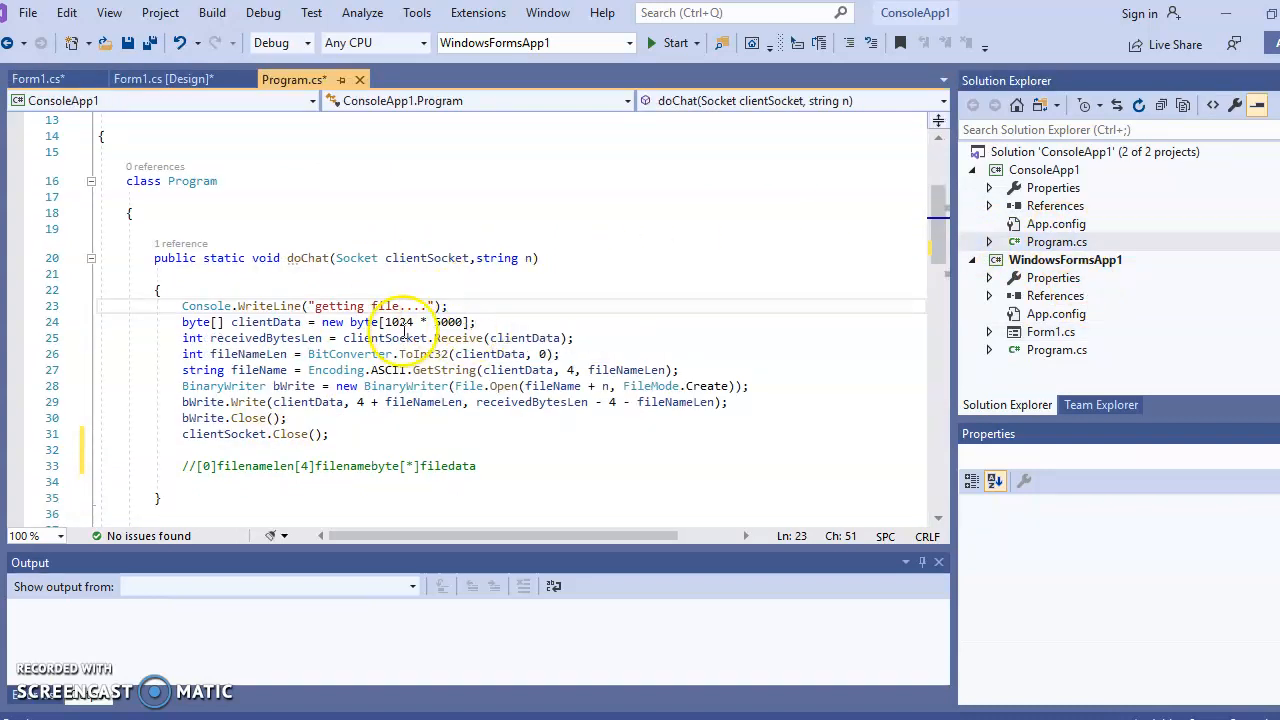
mouse_move(866, 261)
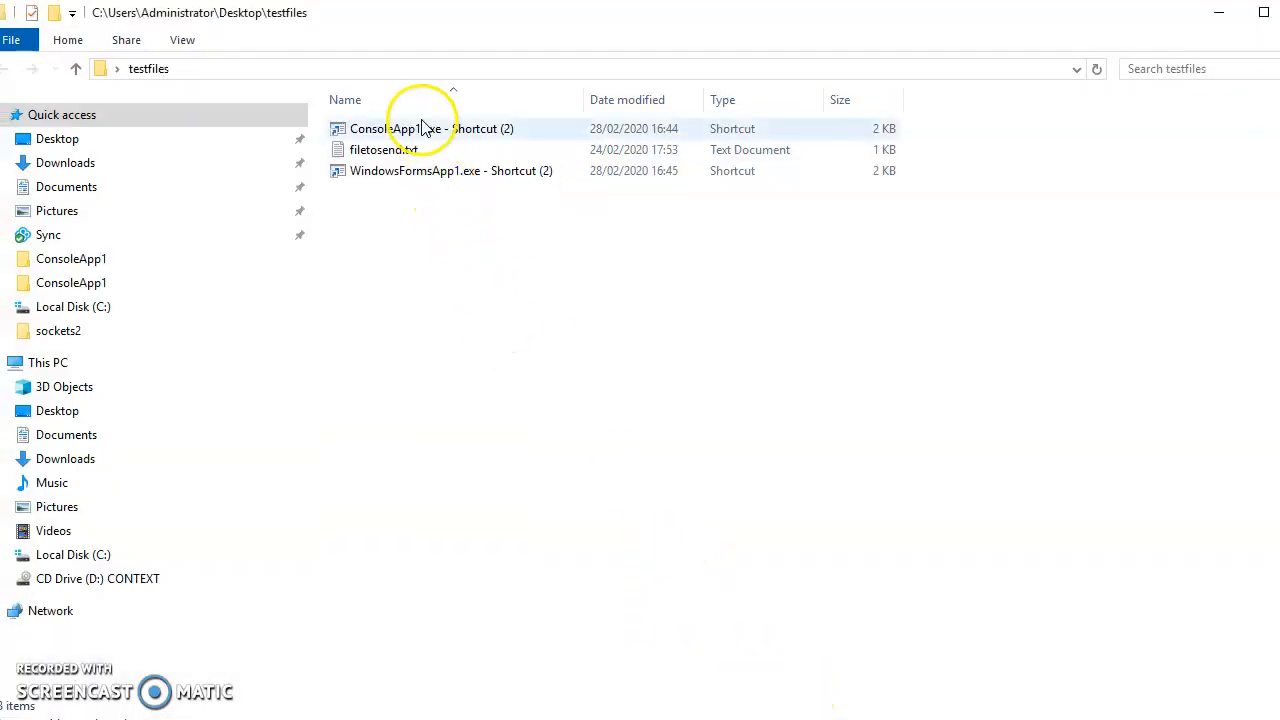
Step: Launch the ConsoleApp1 server and then the WindowsFormsApp1 drag-drop client from their shortcuts
double_click(432, 128)
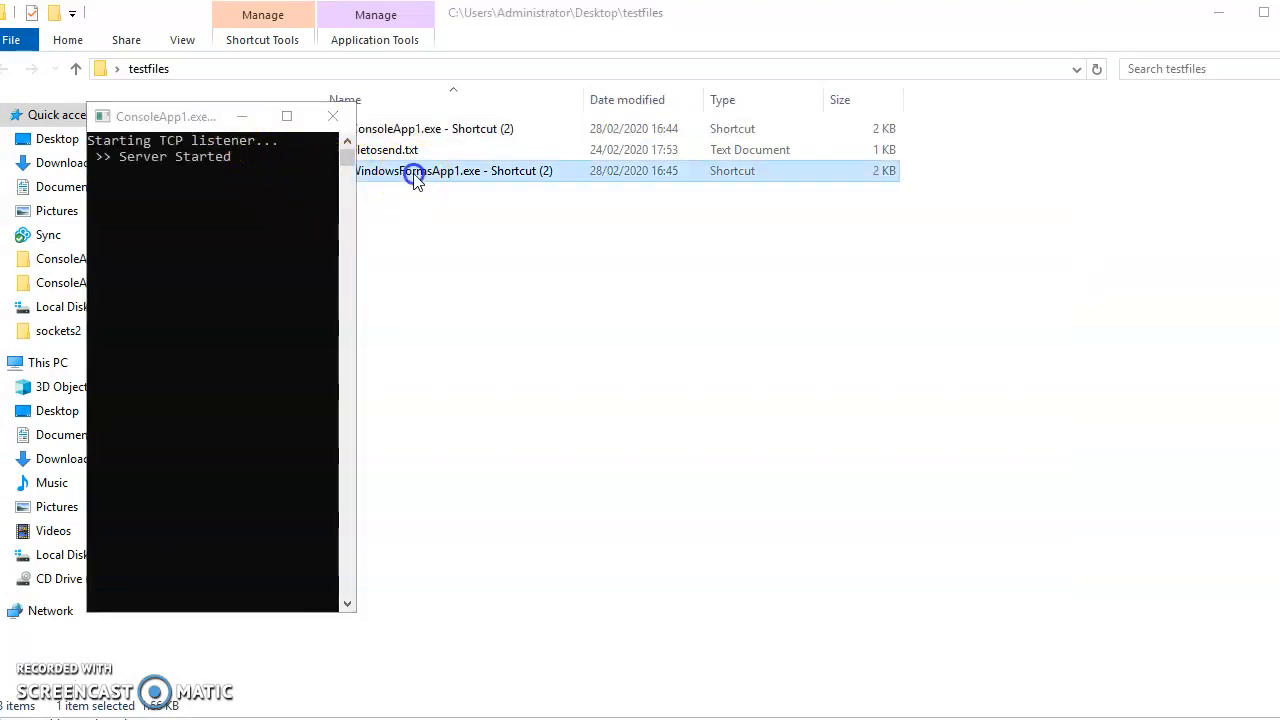
double_click(415, 170)
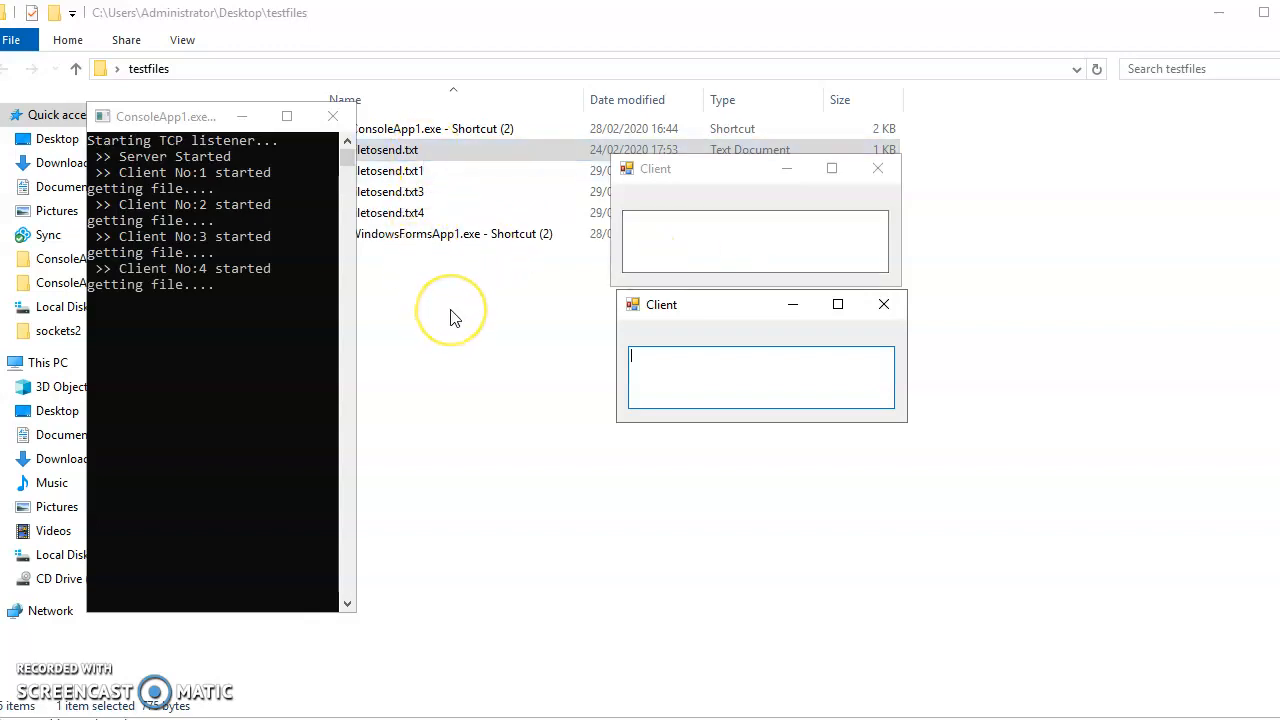
mouse_move(454, 318)
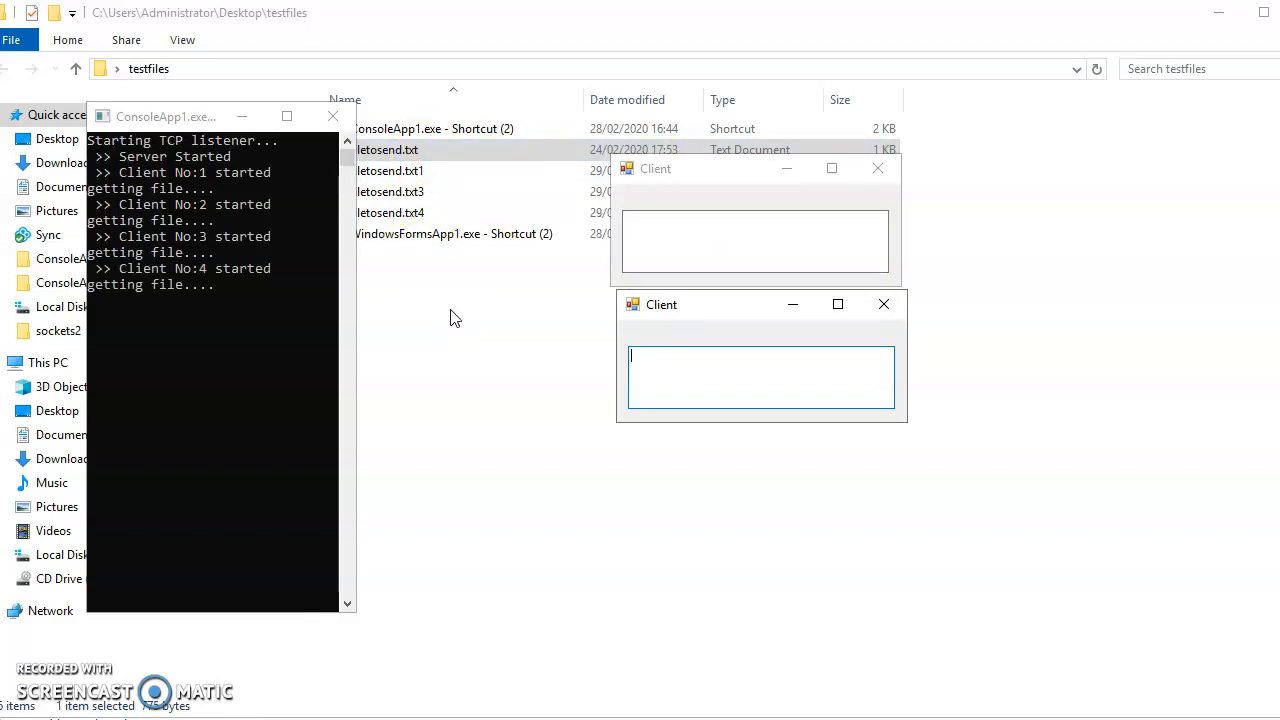
mouse_move(438, 350)
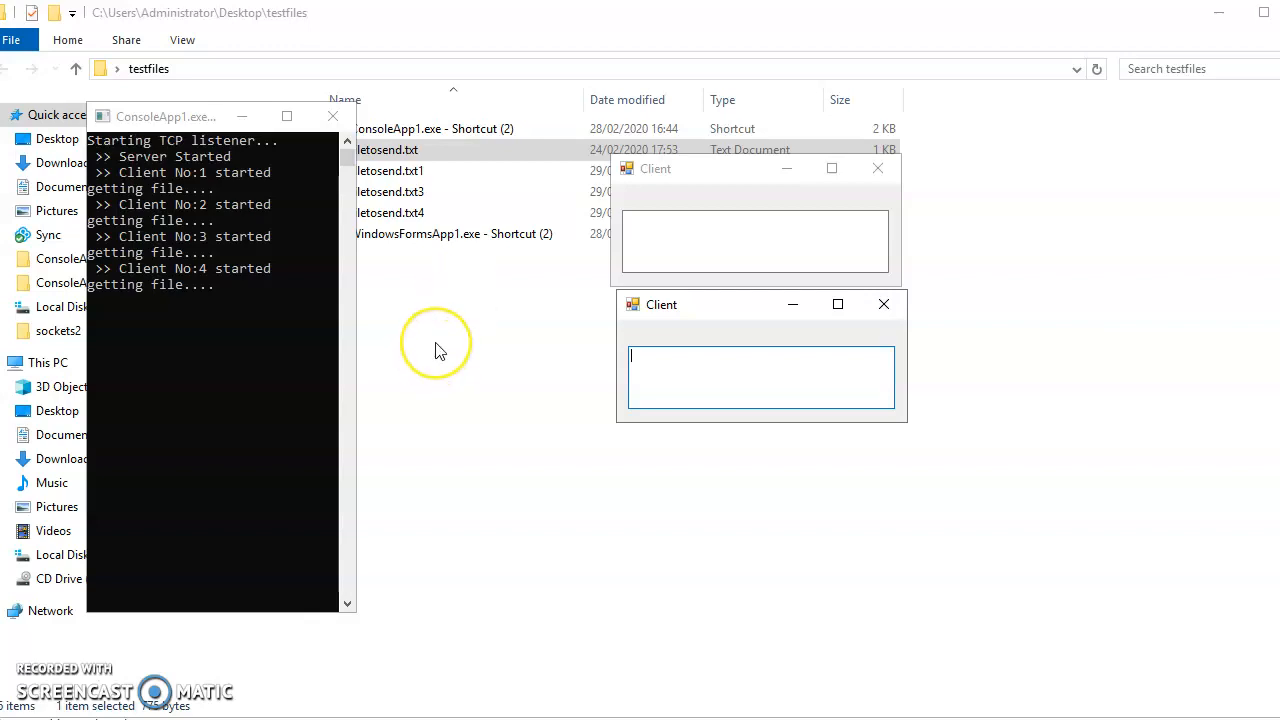